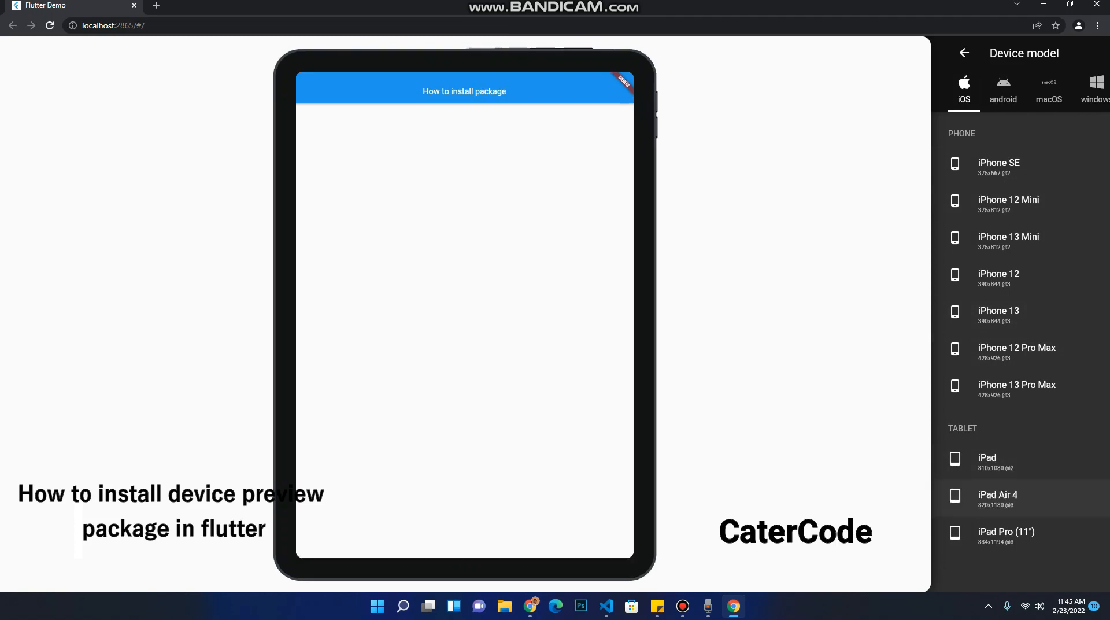
Preview the Flutter Demo on an iPhone SE frame, then a Windows laptop frame.
click(998, 167)
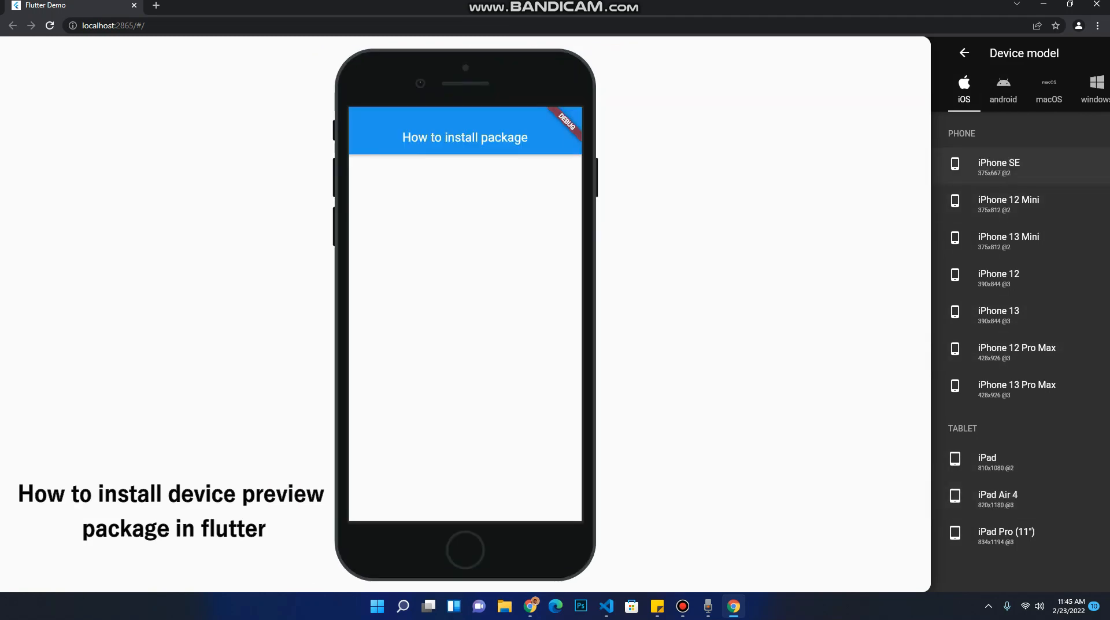
click(1028, 89)
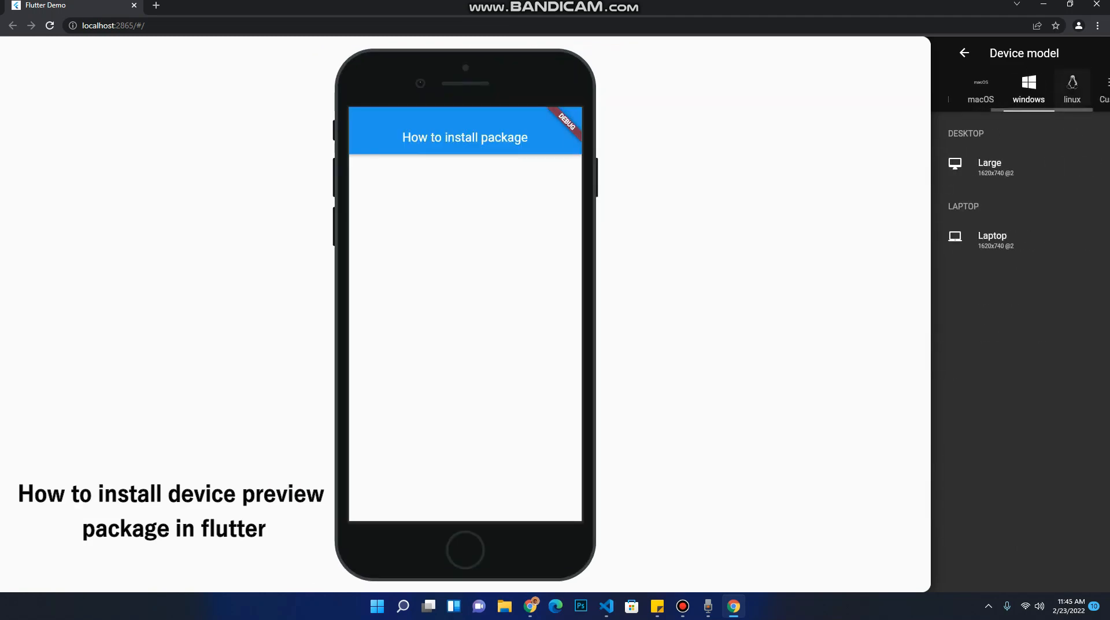
click(992, 240)
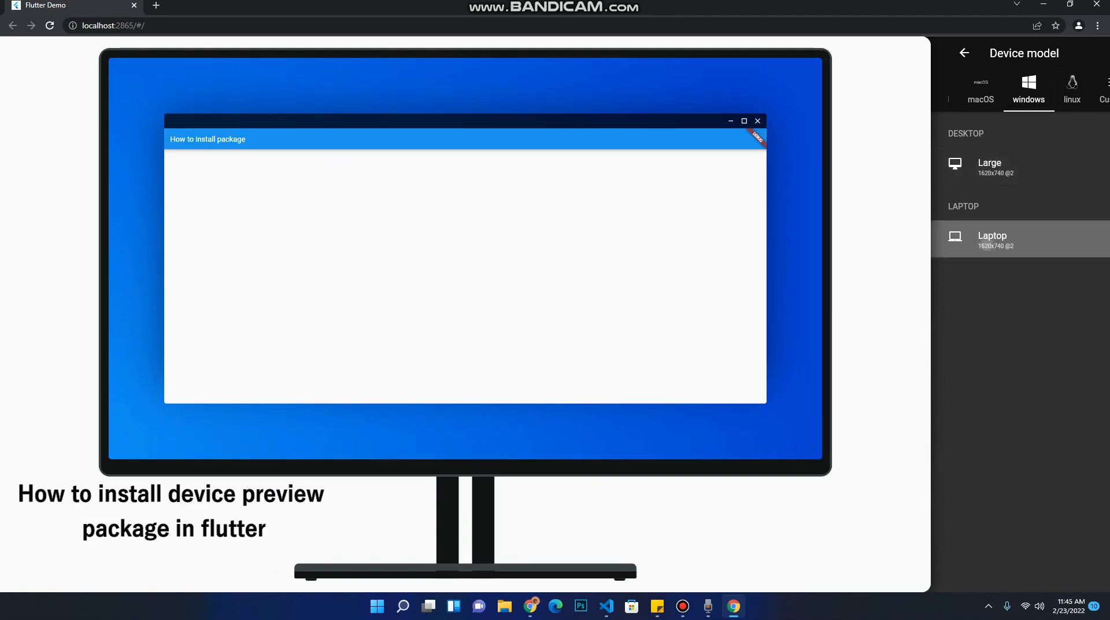
Browse the macOS and iOS device model lists.
click(1027, 90)
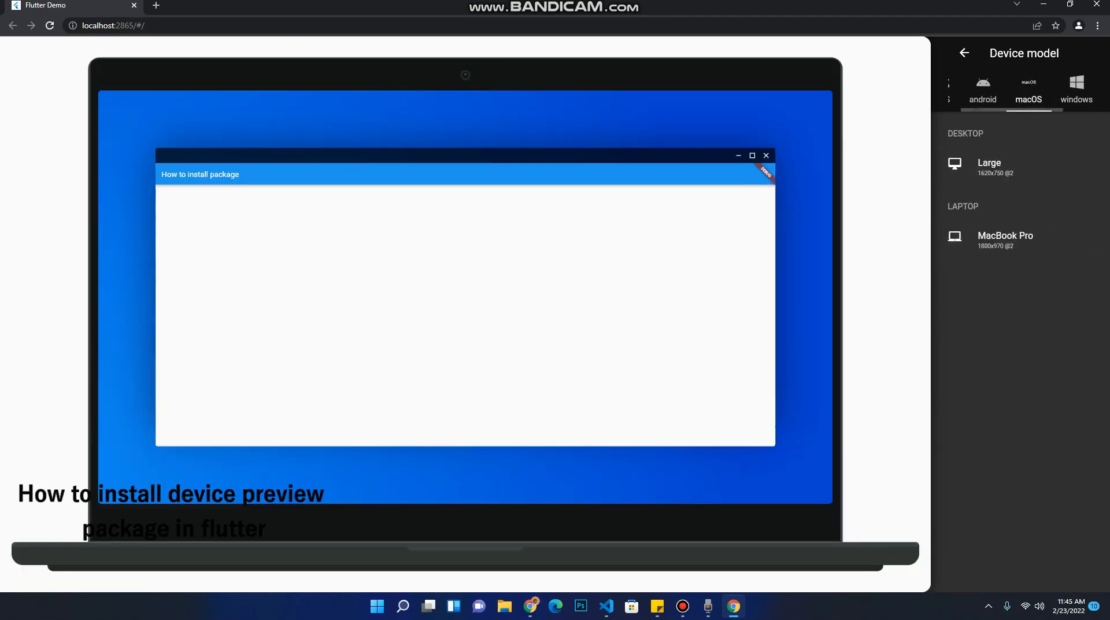
click(964, 90)
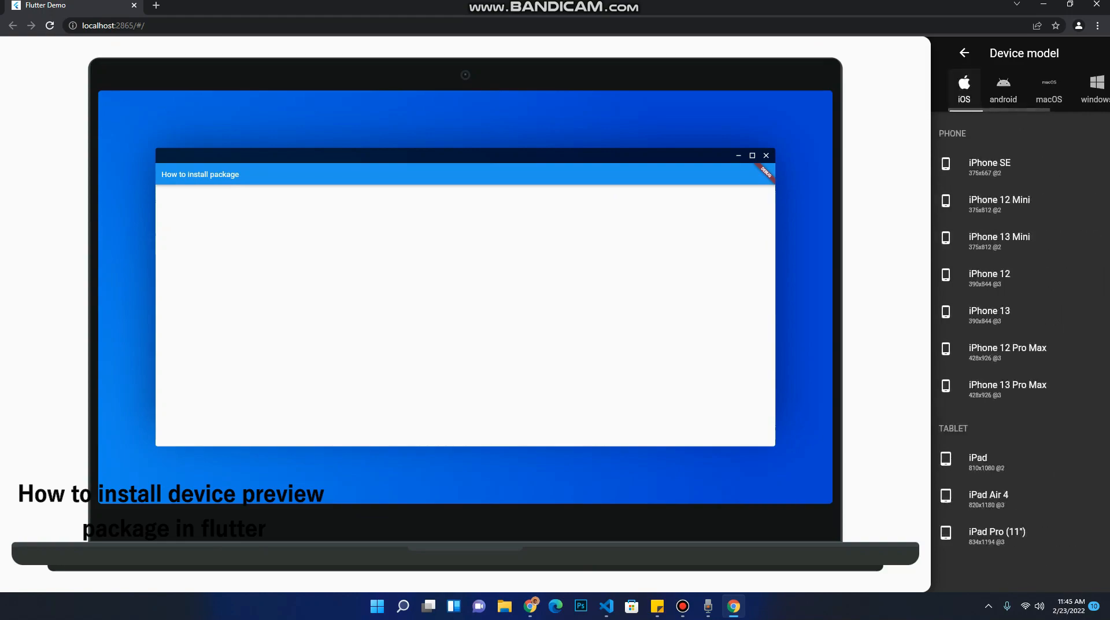
click(618, 605)
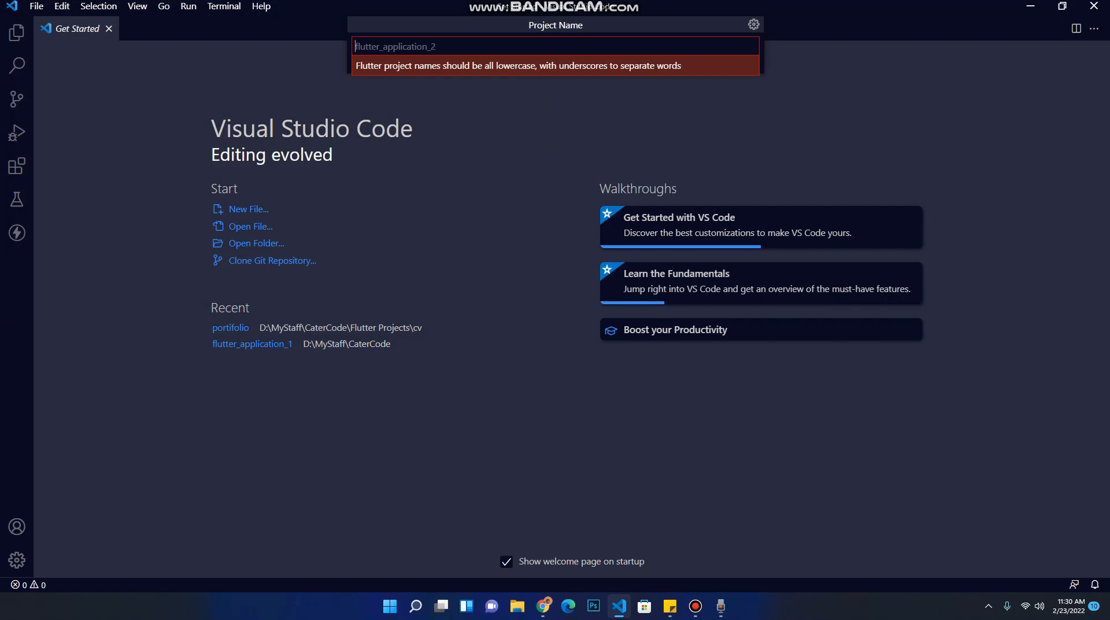
Name the new Flutter application project 'packages' and confirm it.
text(p)
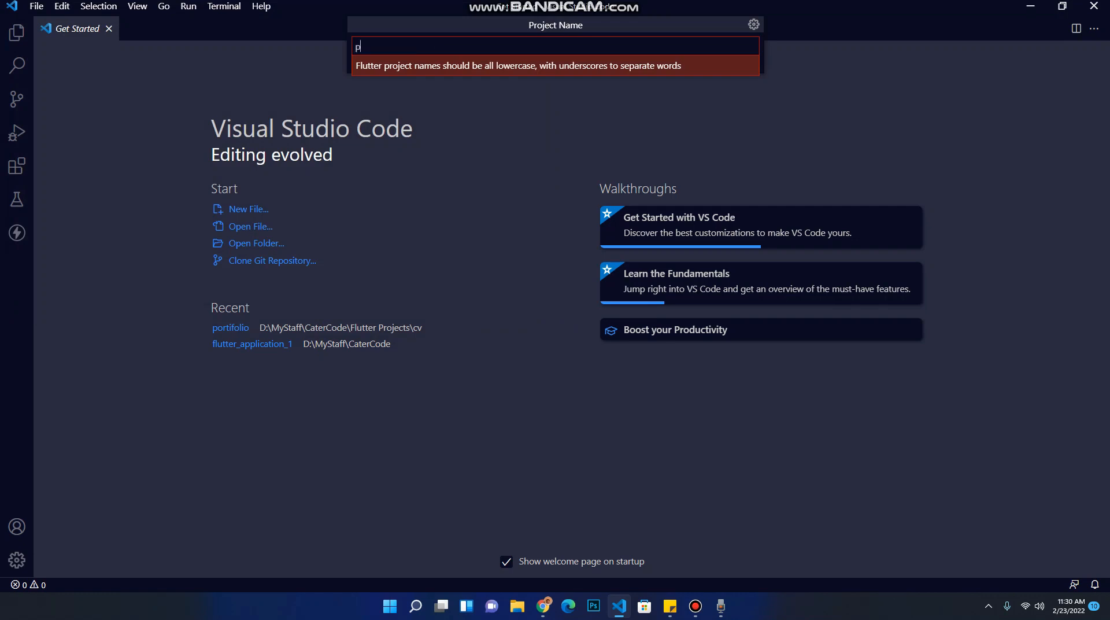
text(act)
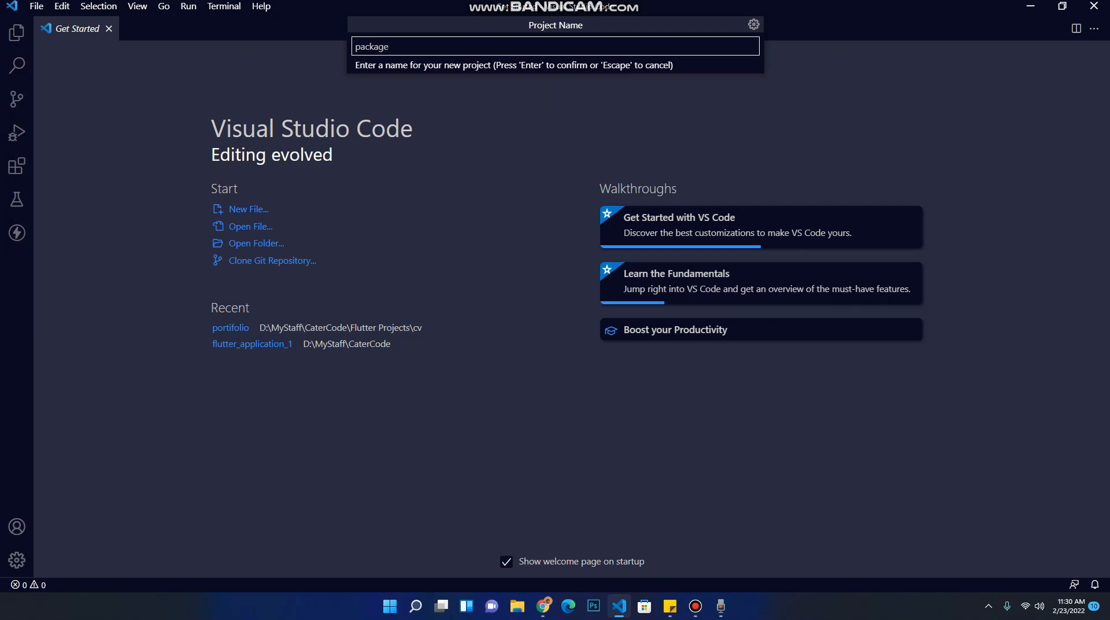
text(s)
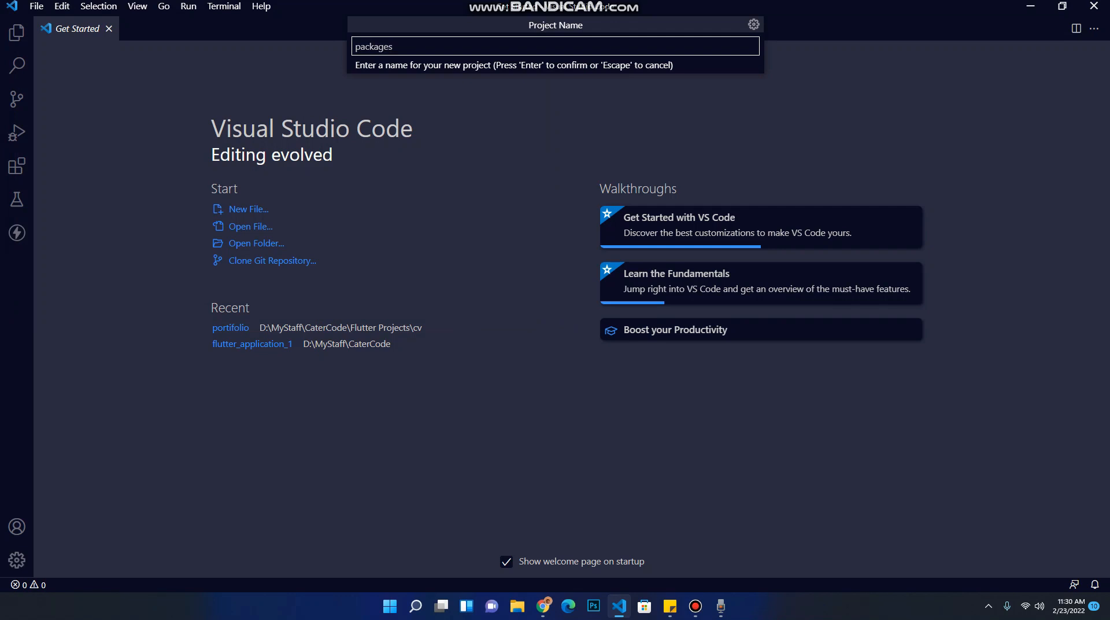
key(Enter)
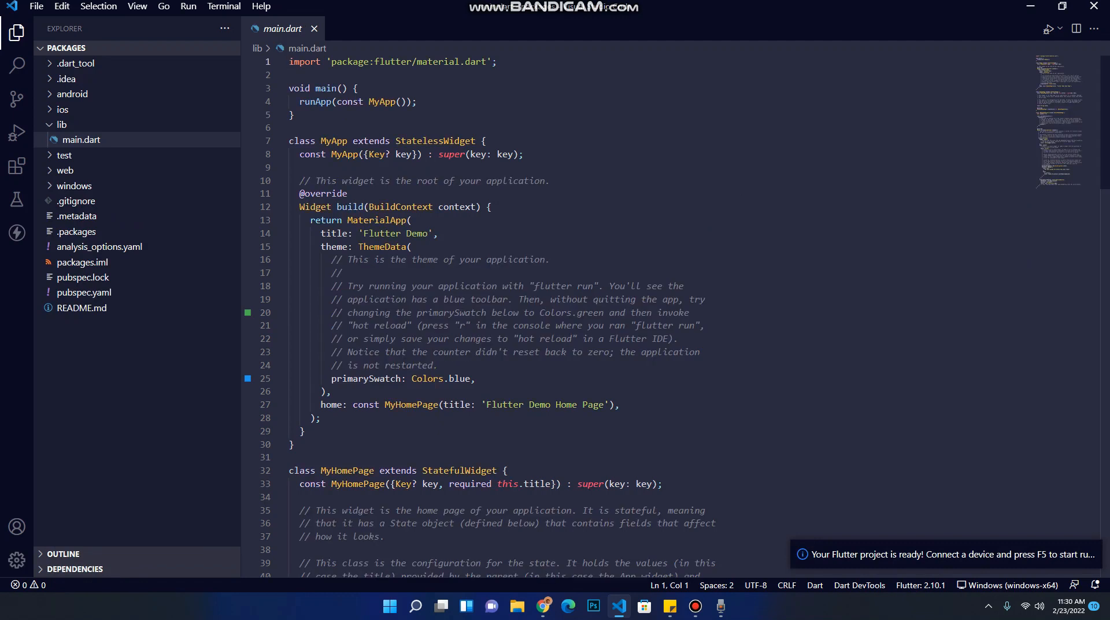
Select the demo MyHomePage classes below MyApp in main.dart for removal.
click(289, 62)
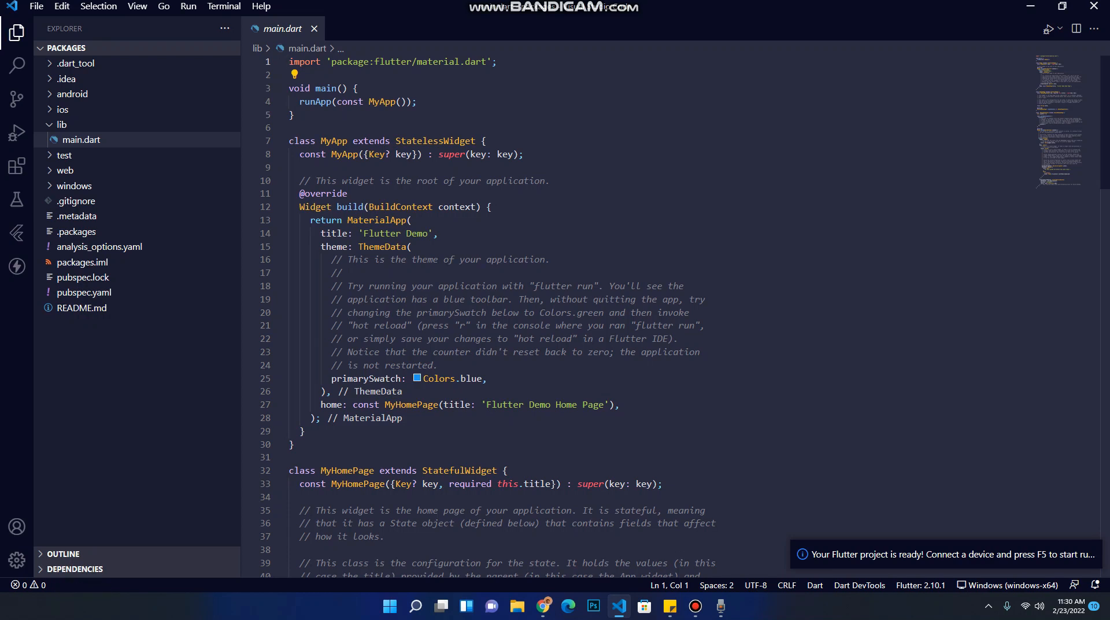
scroll(down, 3)
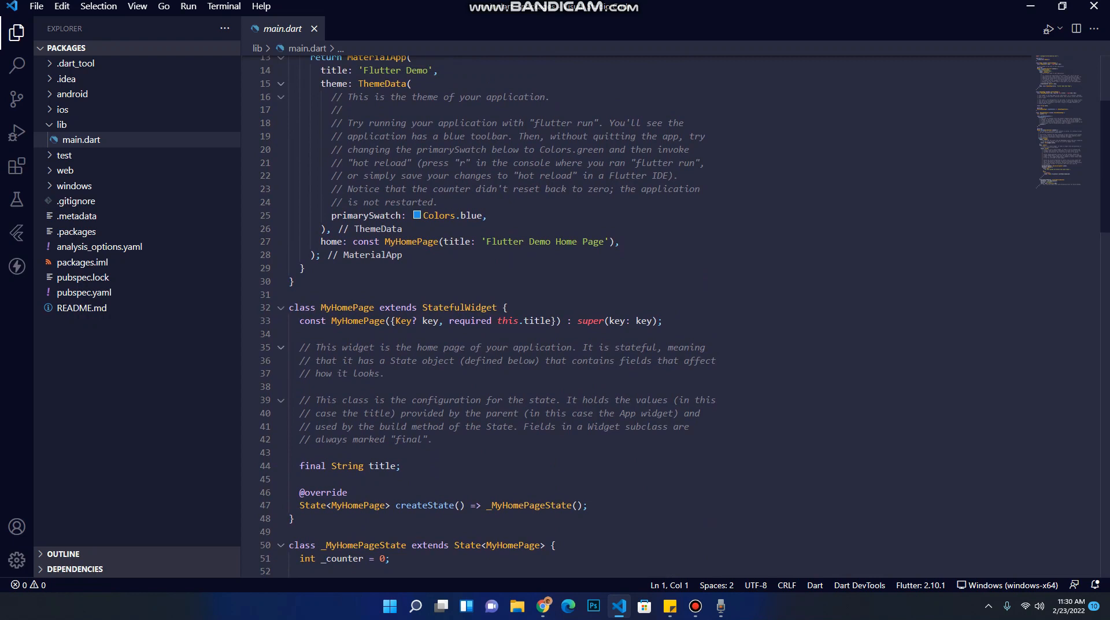
key(ctrl+a)
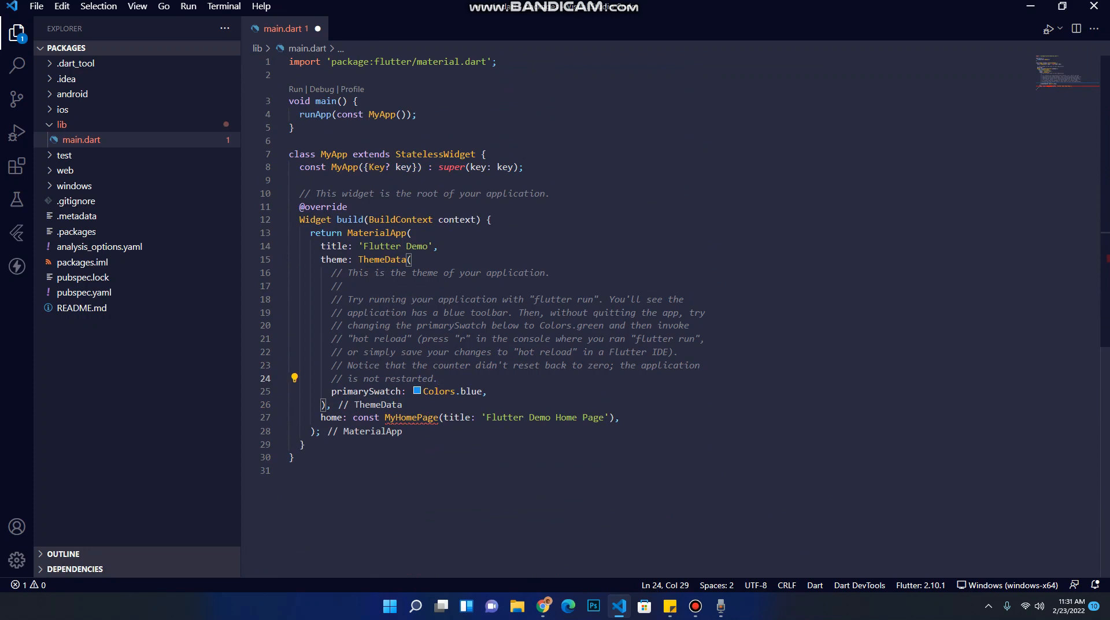
Delete the ThemeData comment lines and briefly rename MyHomePage, restoring the original name.
drag(332, 273, 438, 378)
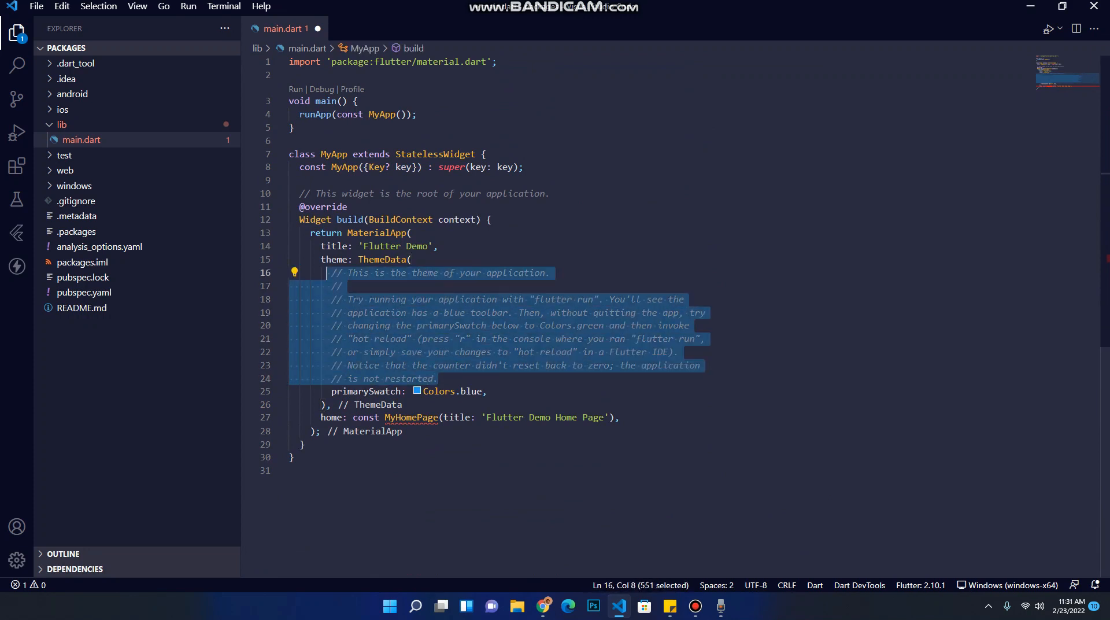
key(Delete)
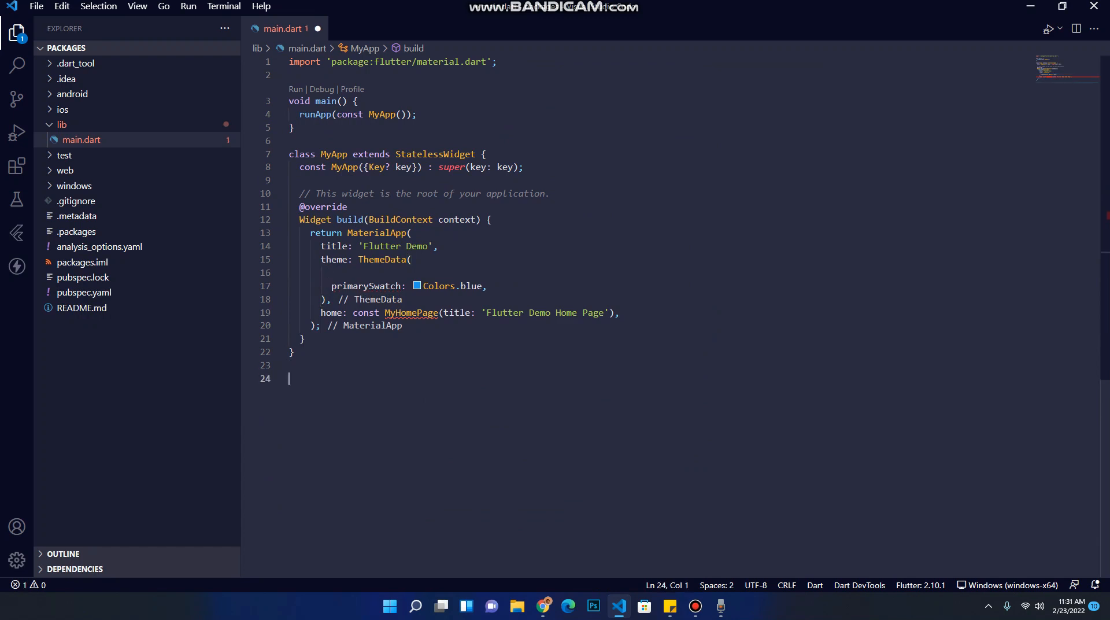
double_click(410, 312)
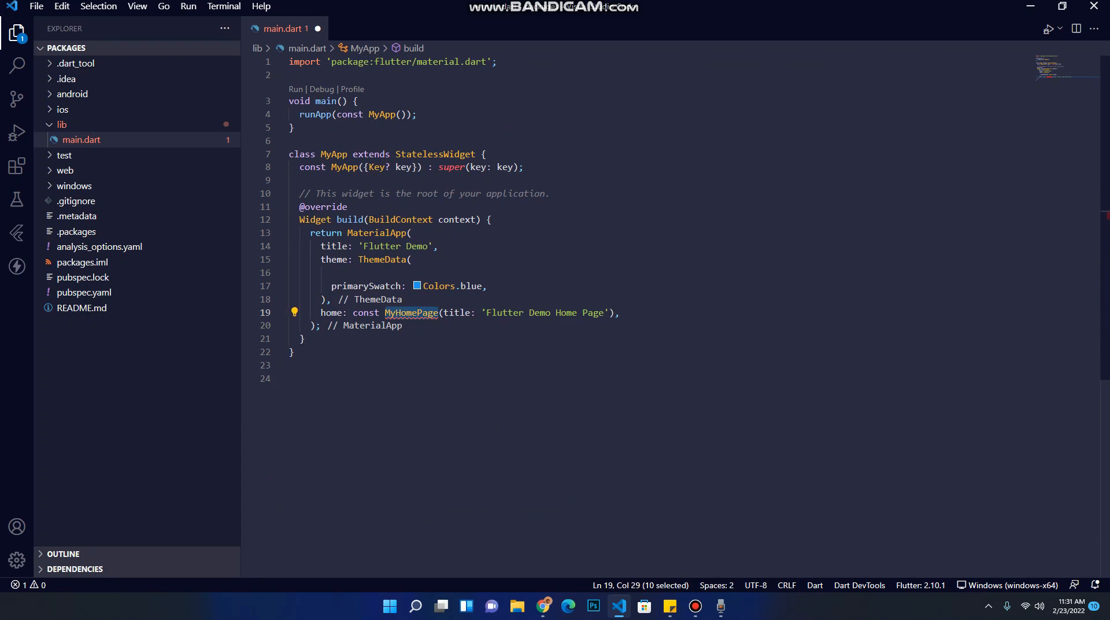
text(Home)
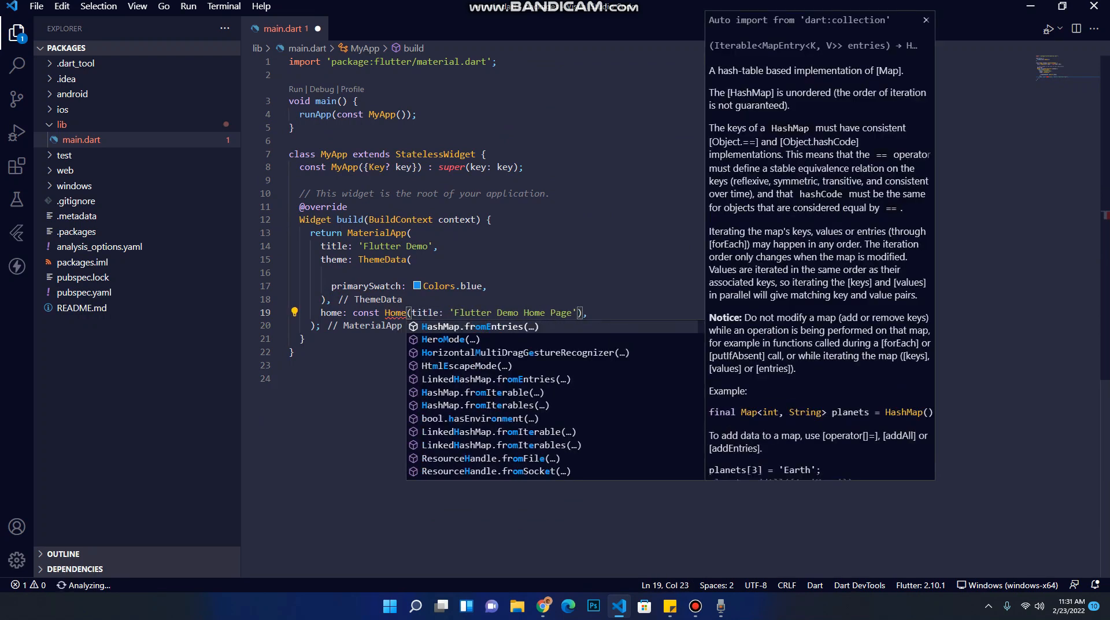
key(Escape)
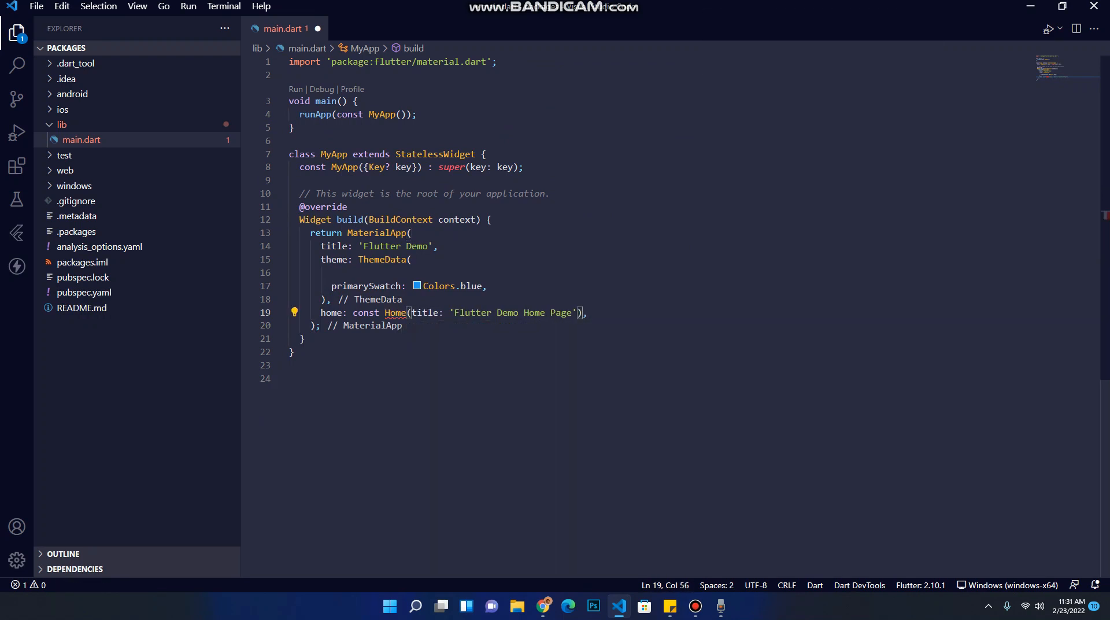
text(MyHomePage)
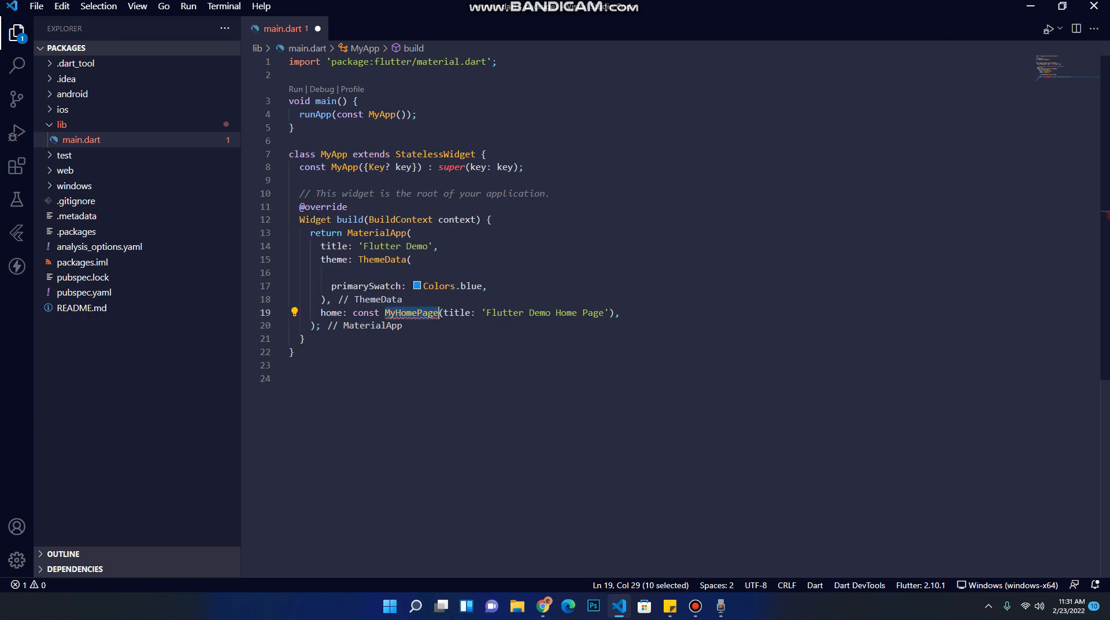
click(611, 312)
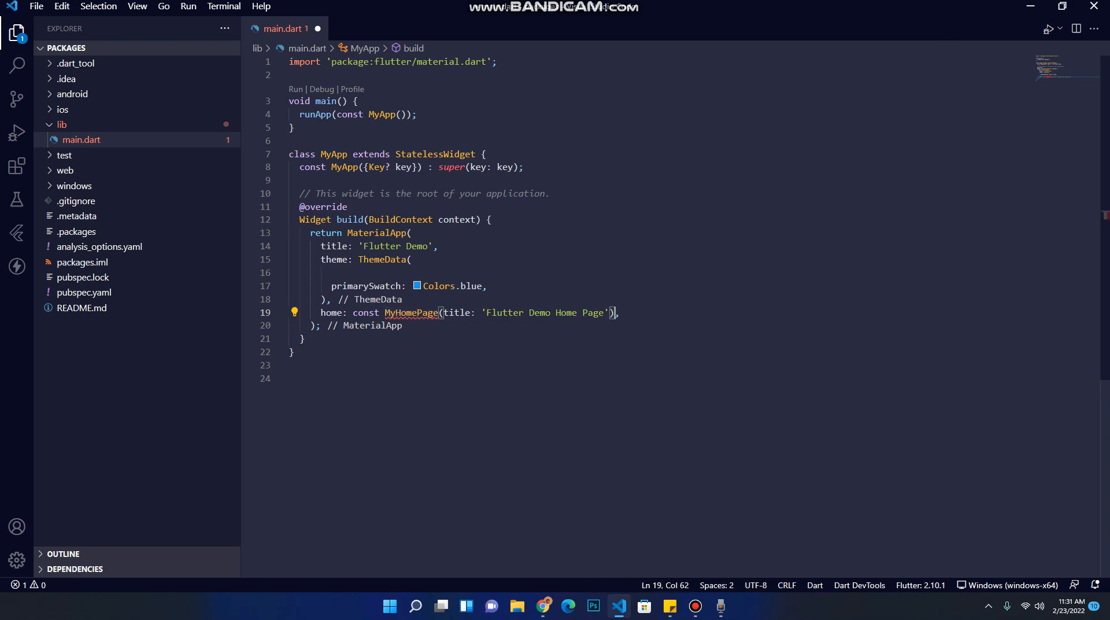
Move to the empty line below MyApp, erasing a stray typed letter.
click(290, 378)
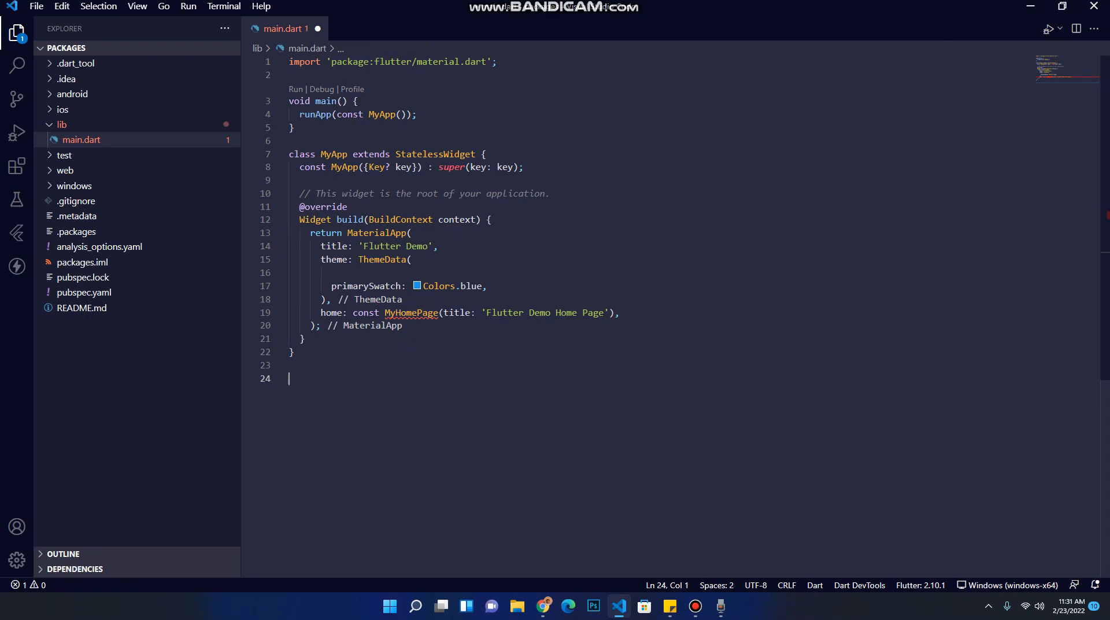
text(s)
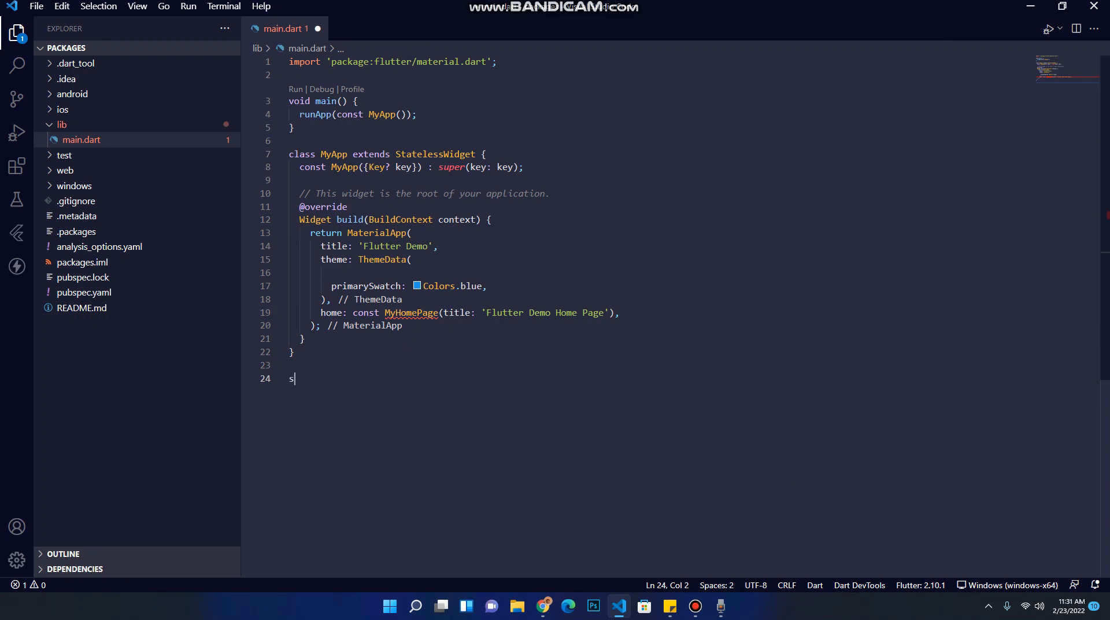
key(Backspace)
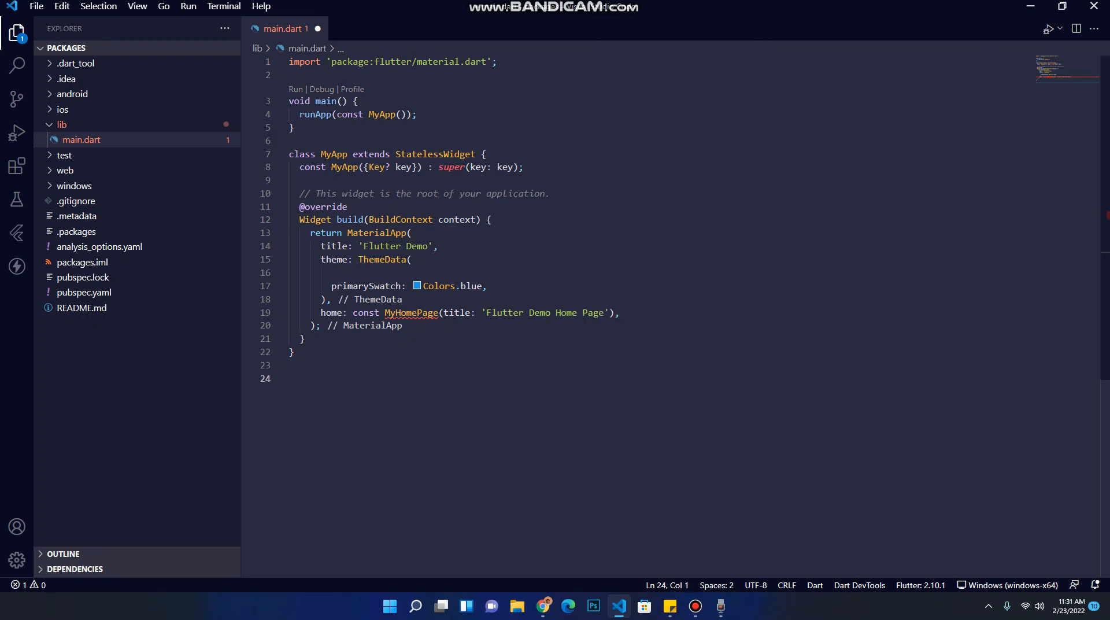
Create a Home stateless widget with the stl snippet and set it as MyApp's home.
text(slt)
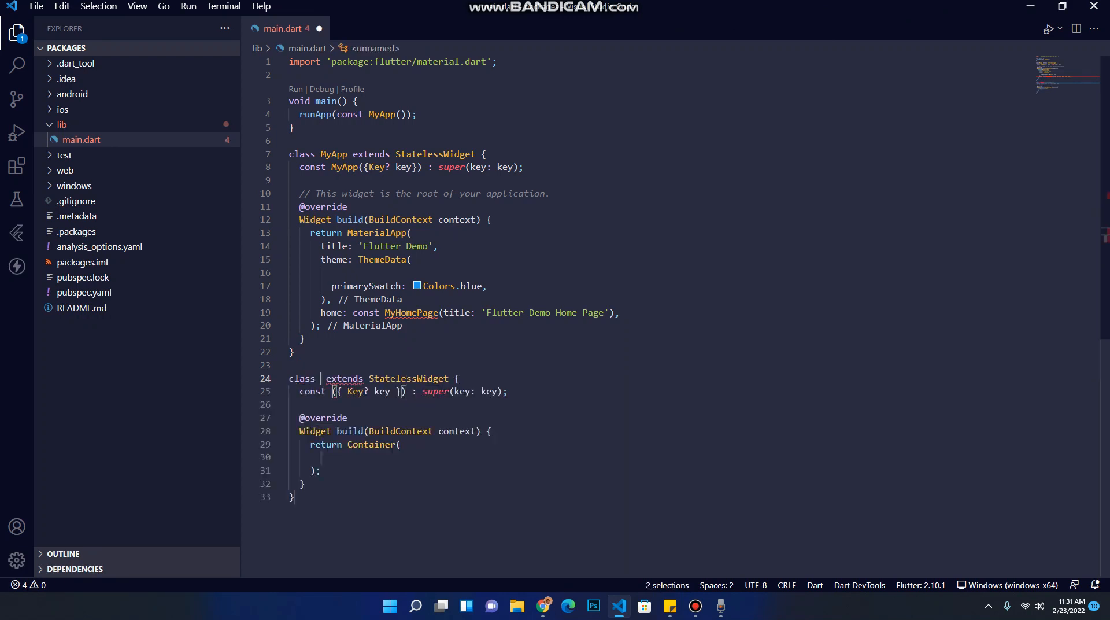
text(Home)
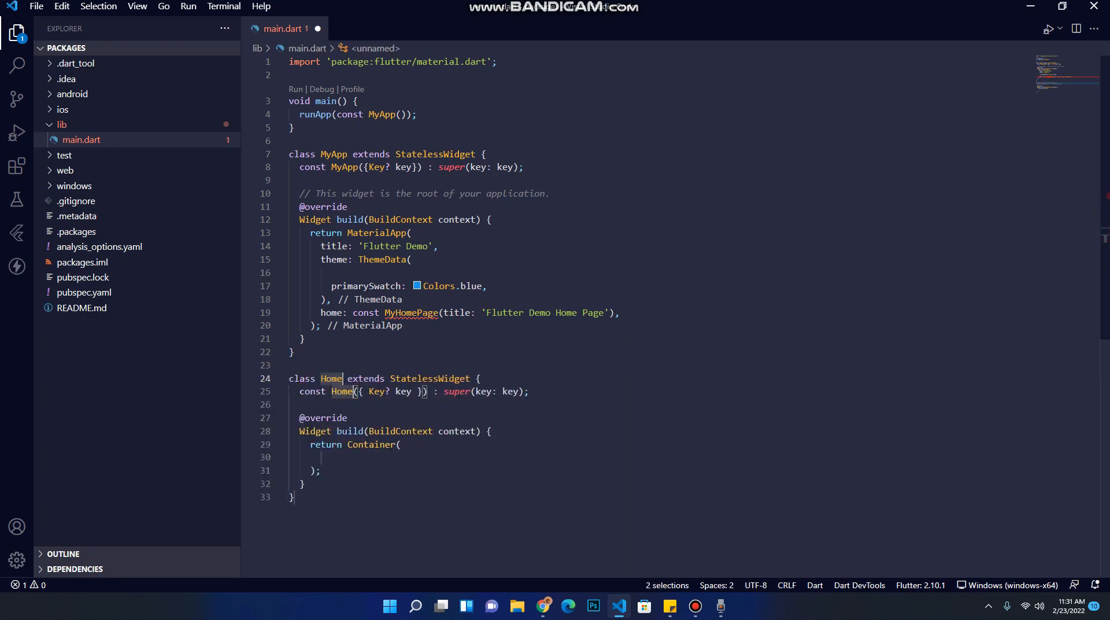
click(305, 405)
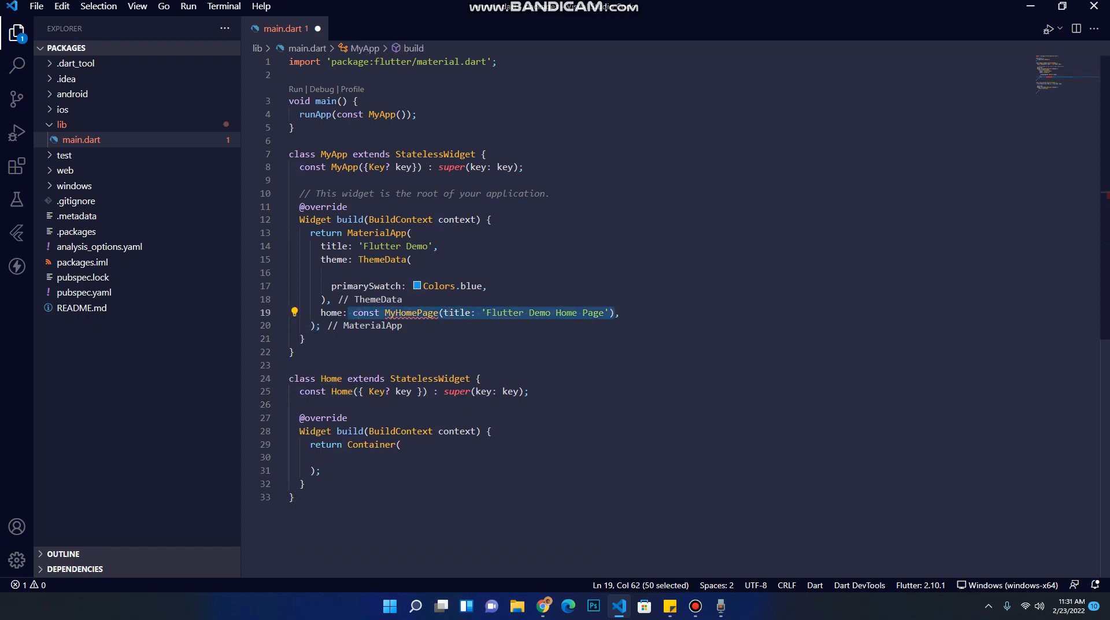
text(home:Hom)
click(448, 444)
text(Sc)
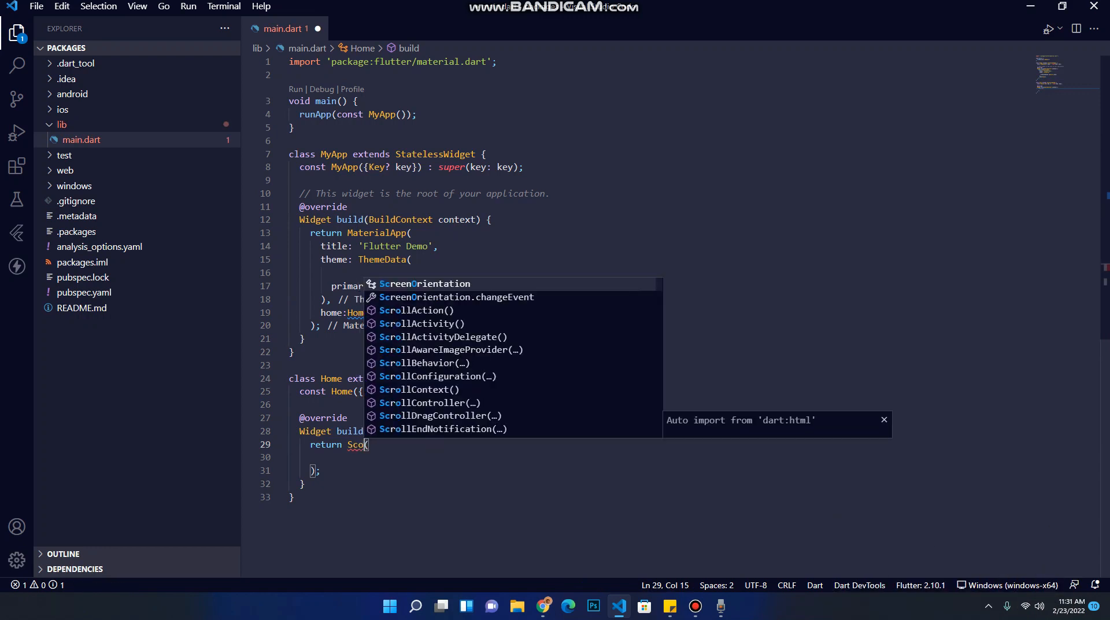
Make Home's build return a Scaffold and begin its appBar property.
text(fa)
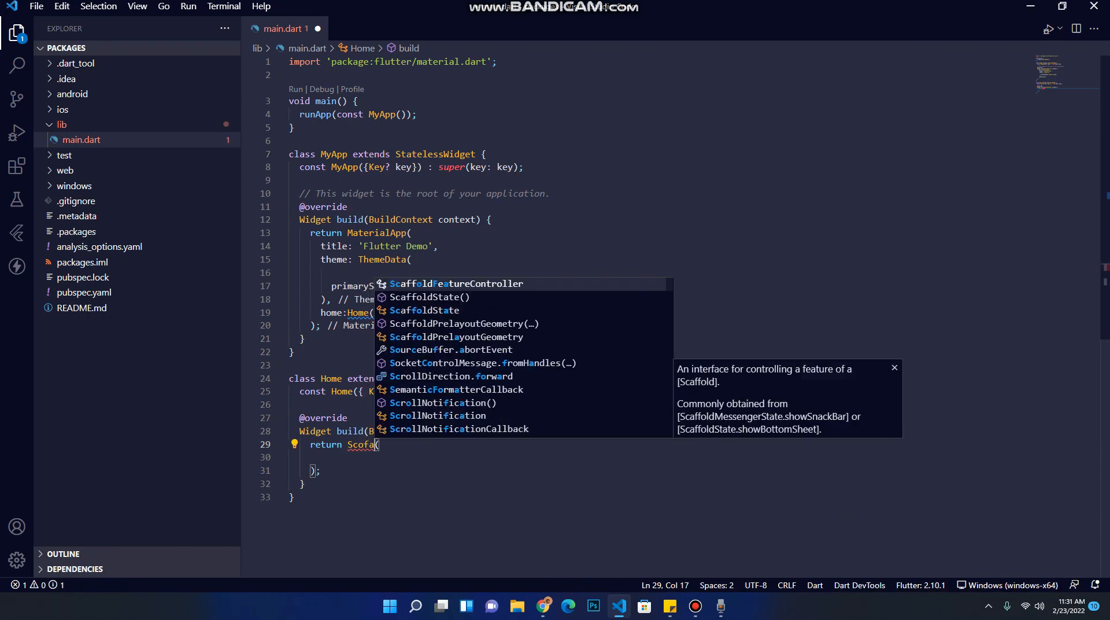
text(f)
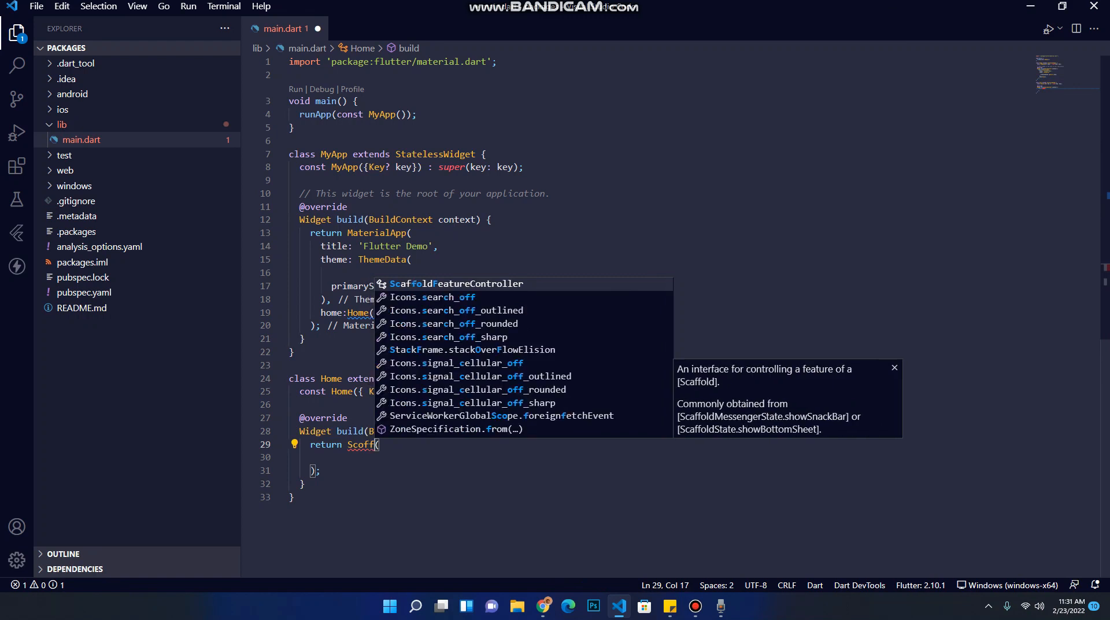
key(backspace)
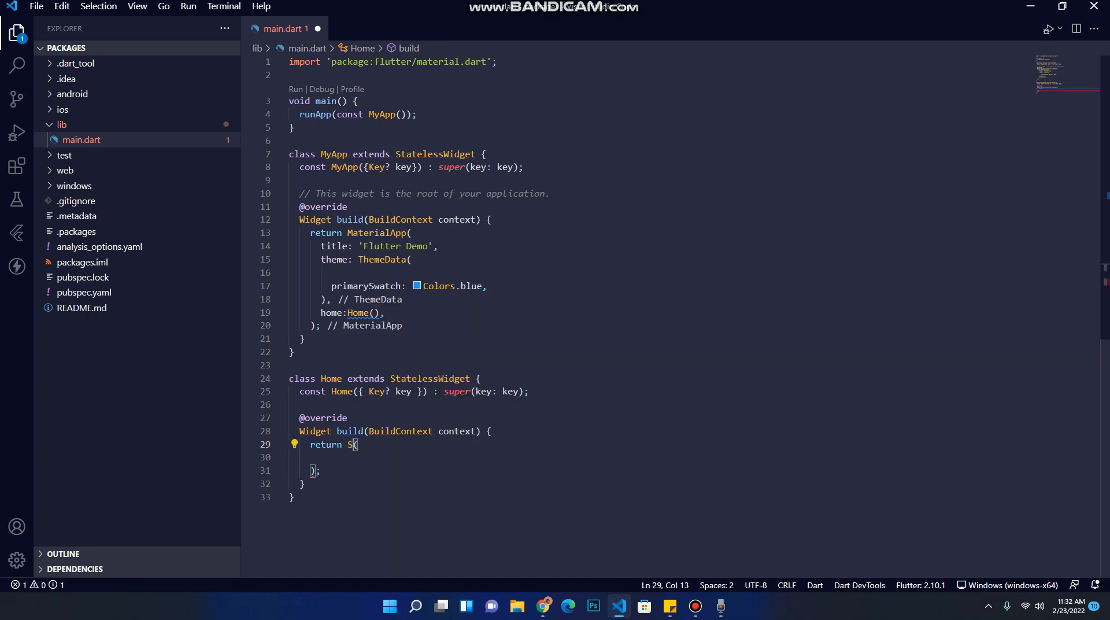
text(caffold)
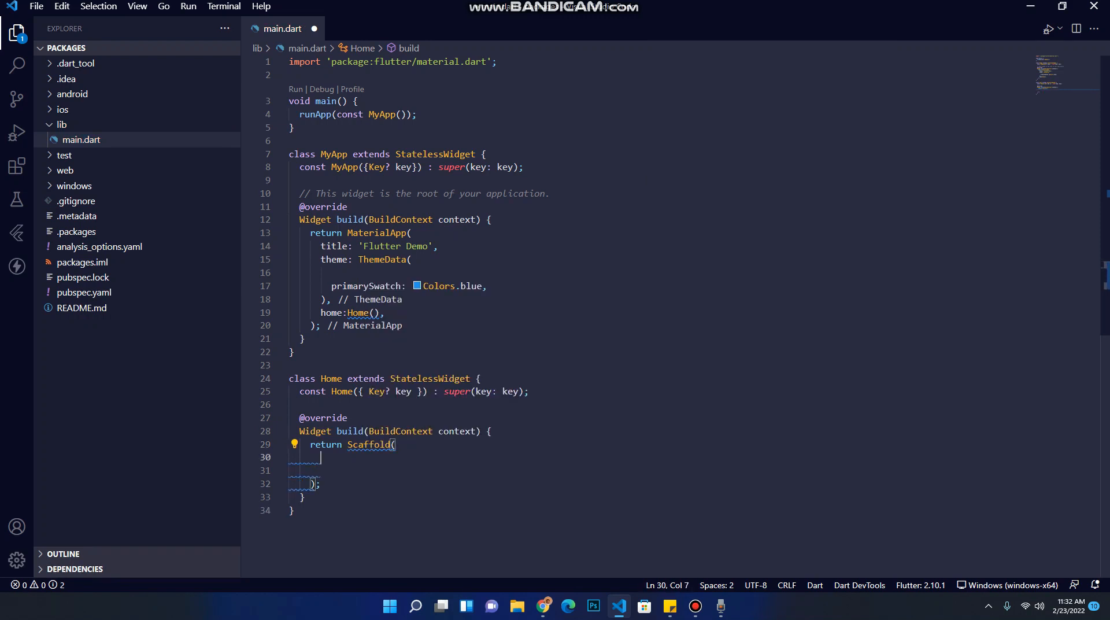
text(AppBar,)
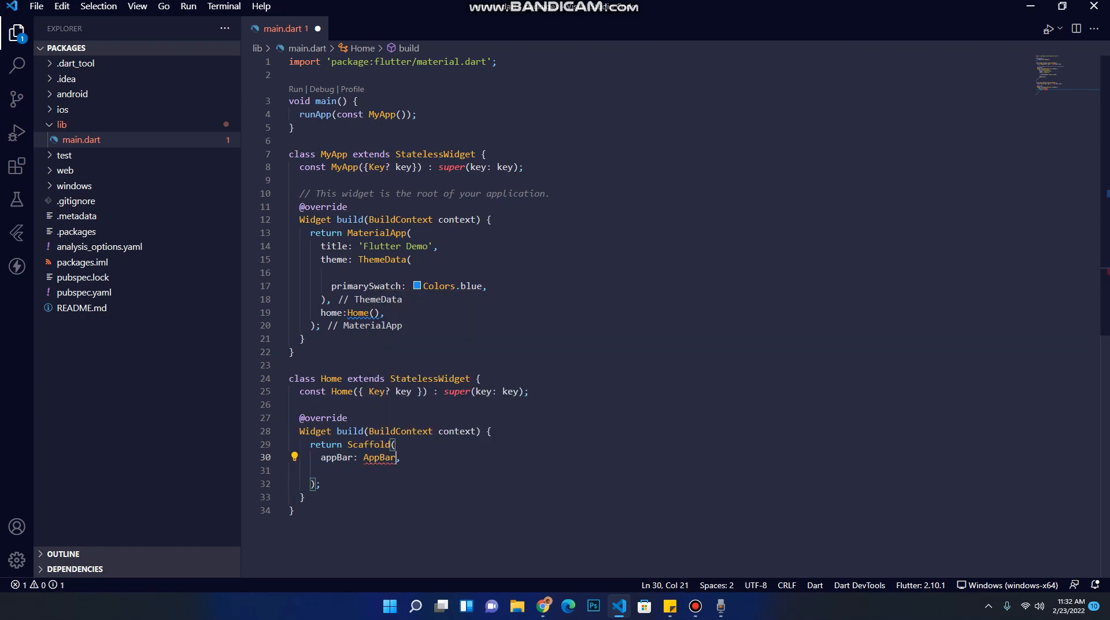
Add an AppBar titled 'How to install package' to the Home Scaffold.
text((title: Text()
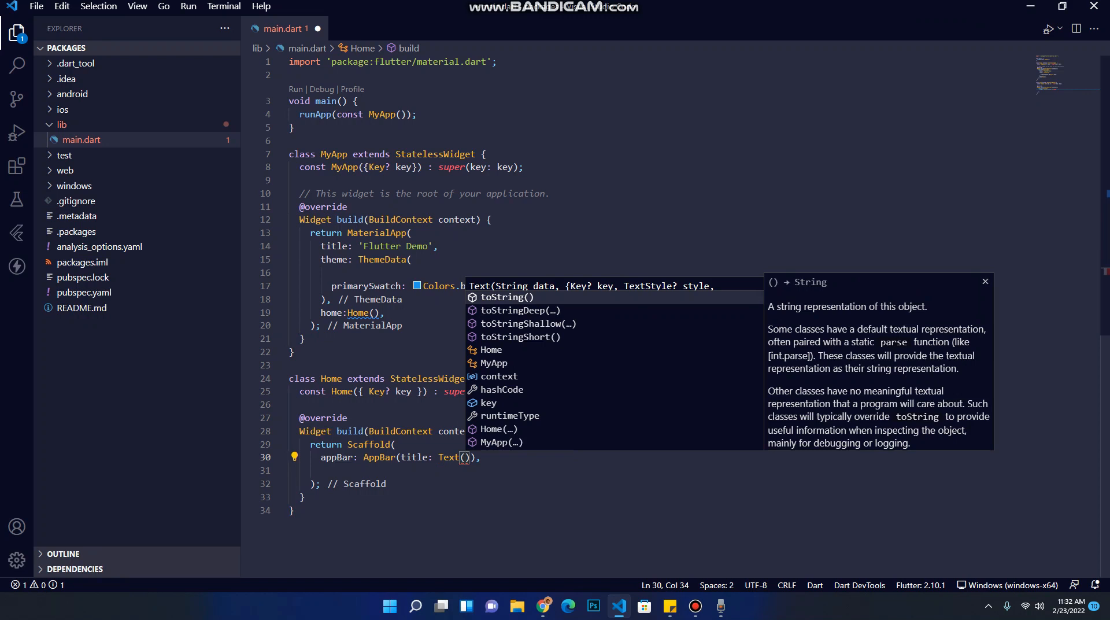
text(How)
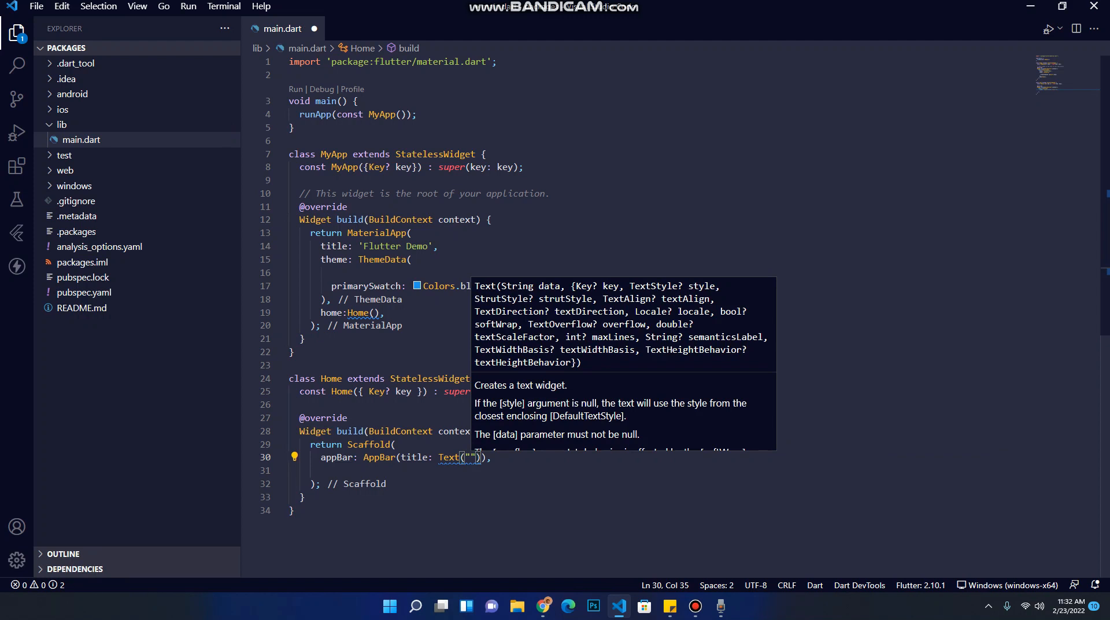
text(How to i)
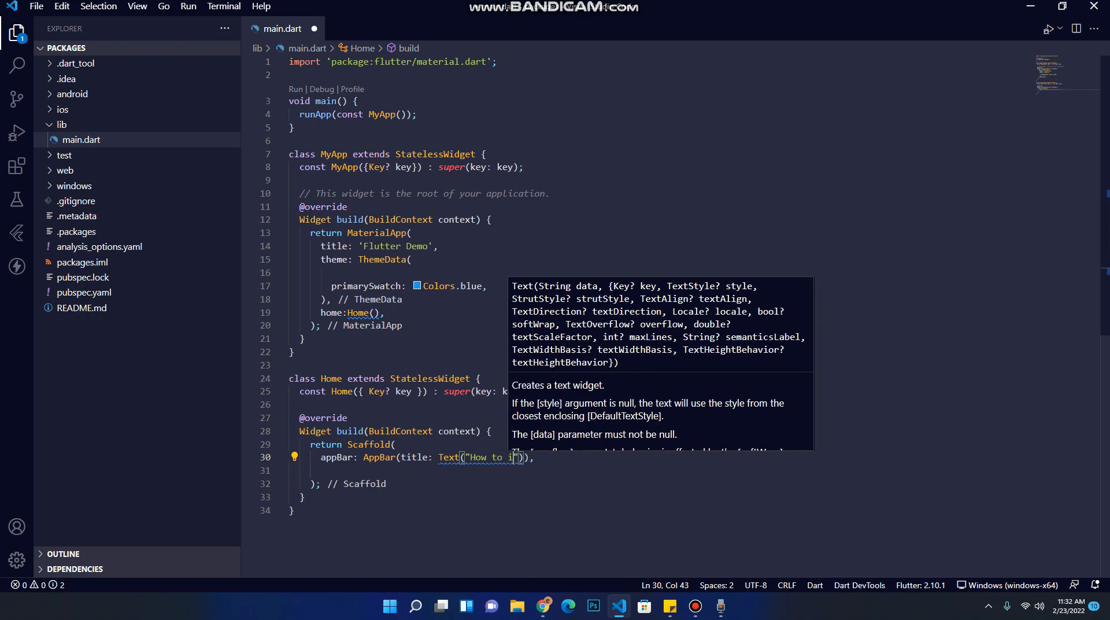
text(nstall pa)
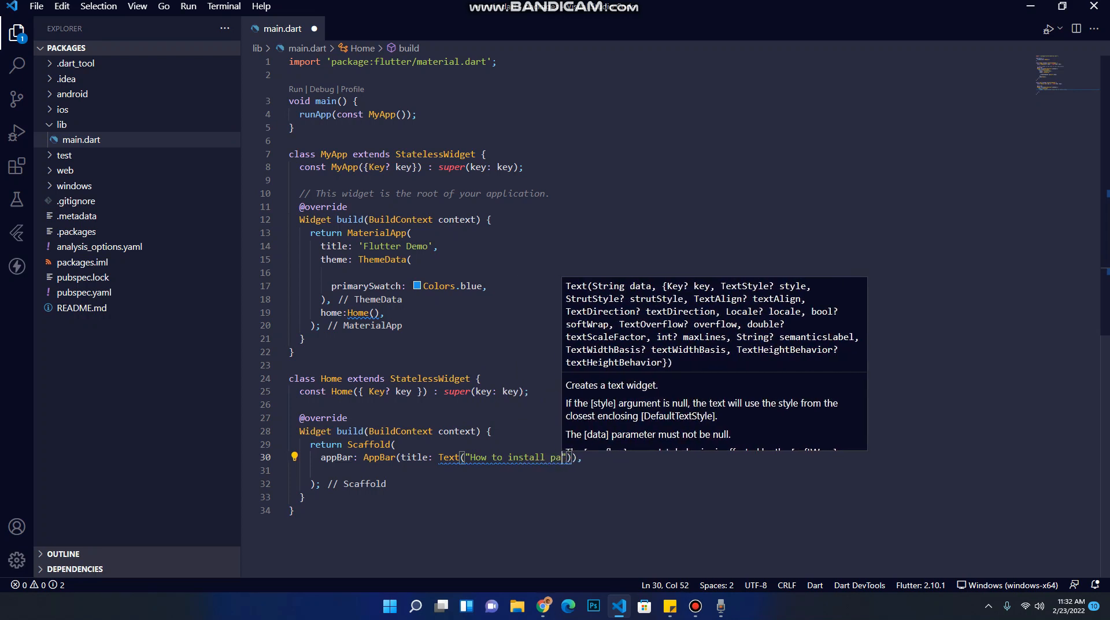
text(ckage)
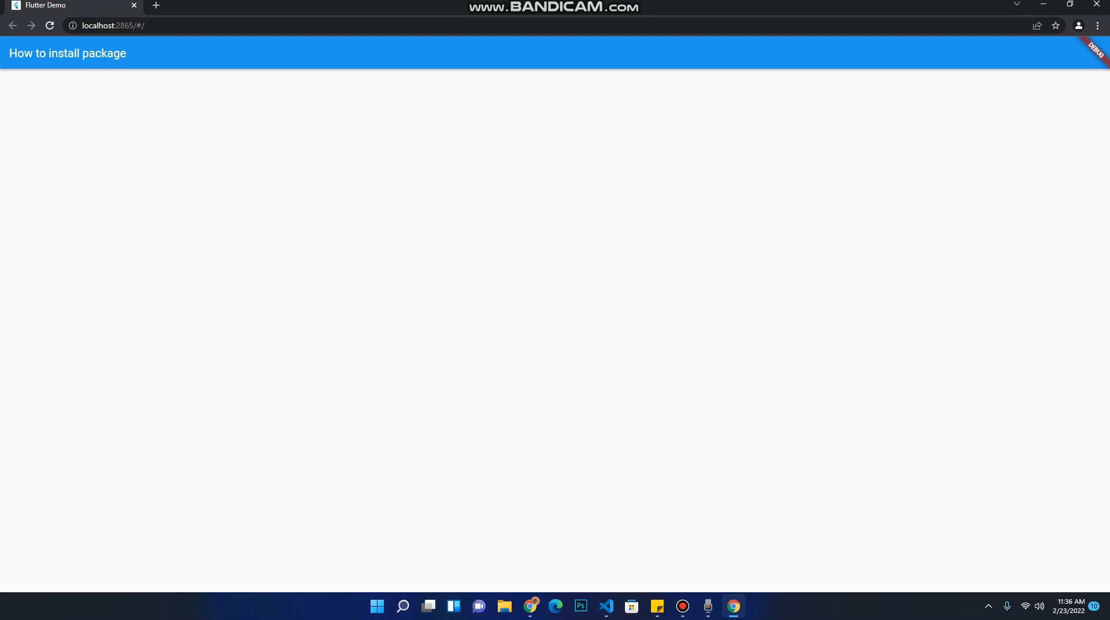
click(605, 605)
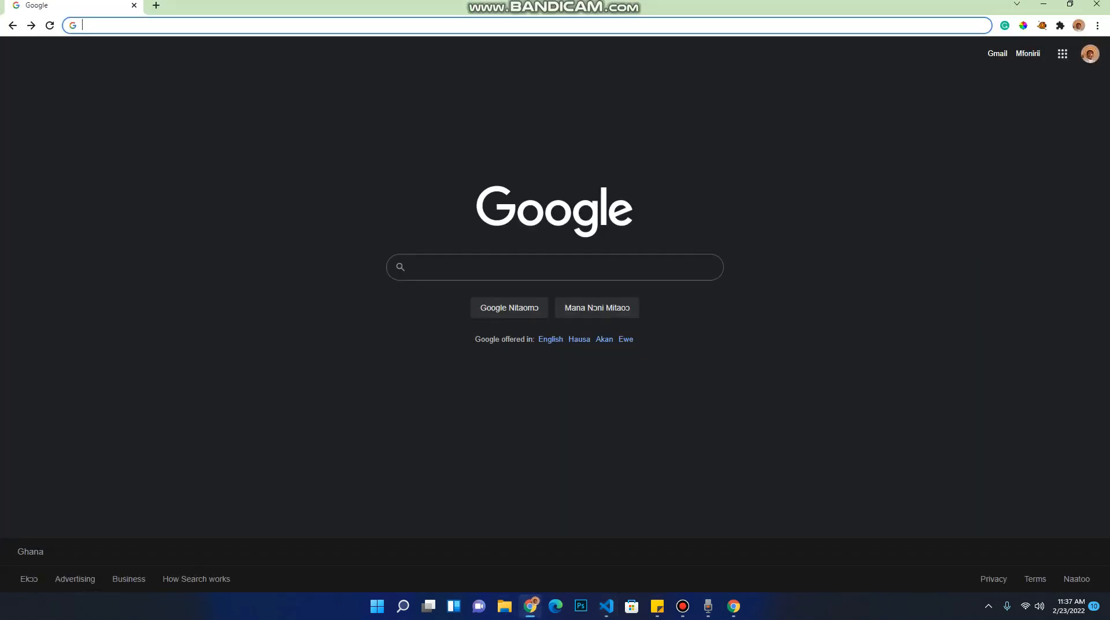
Go to pub.dev in a new Chrome tab.
text(pub.dev)
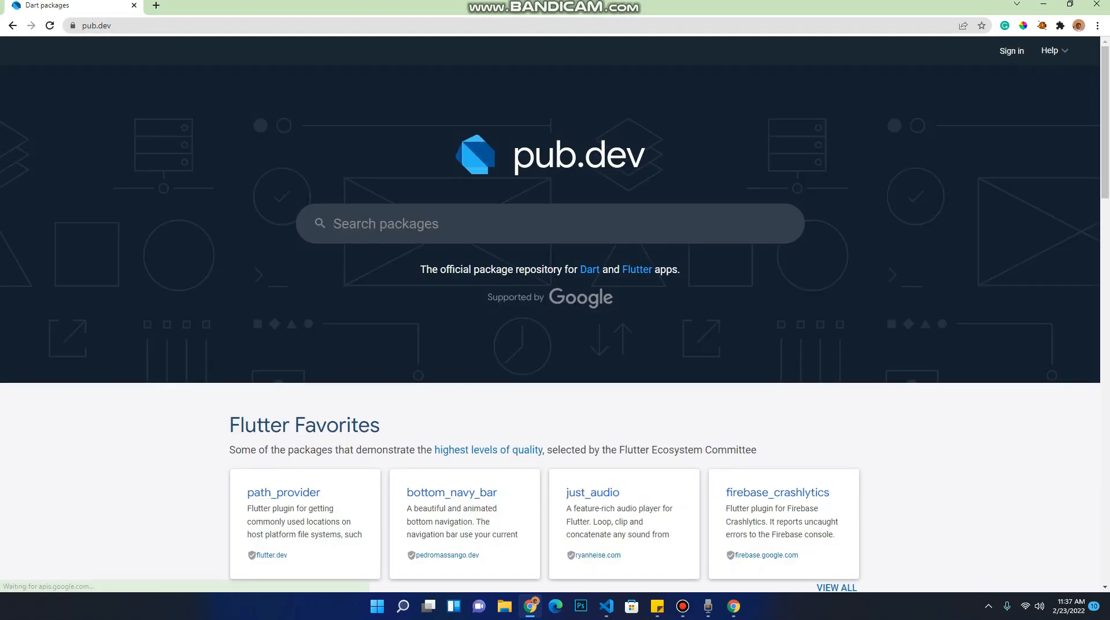
Search pub.dev for device_preview.
click(550, 223)
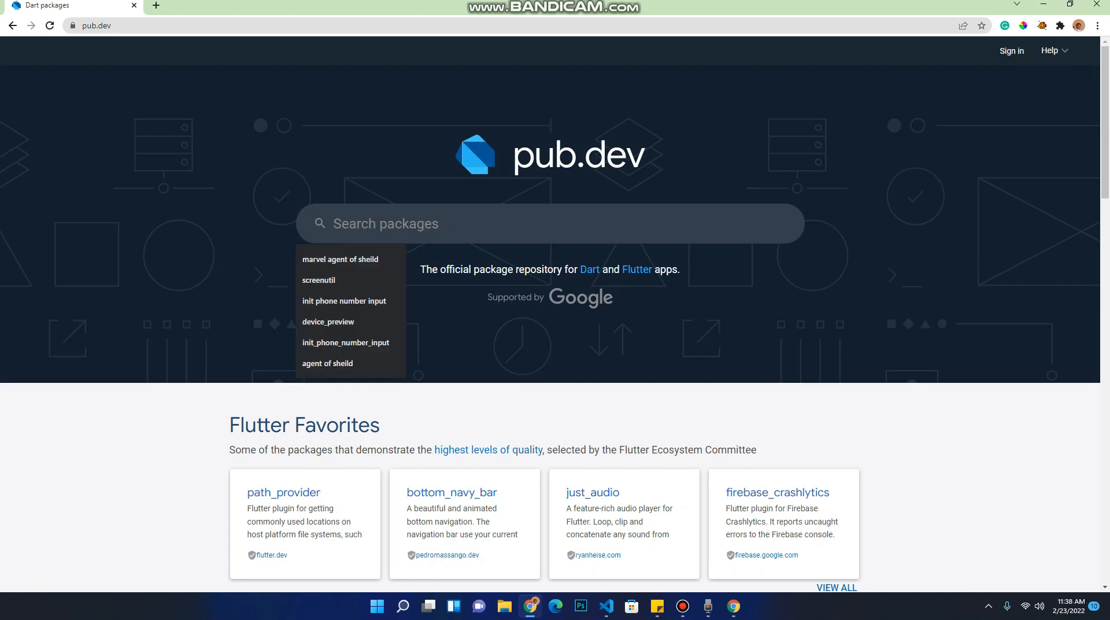
text(device_preview)
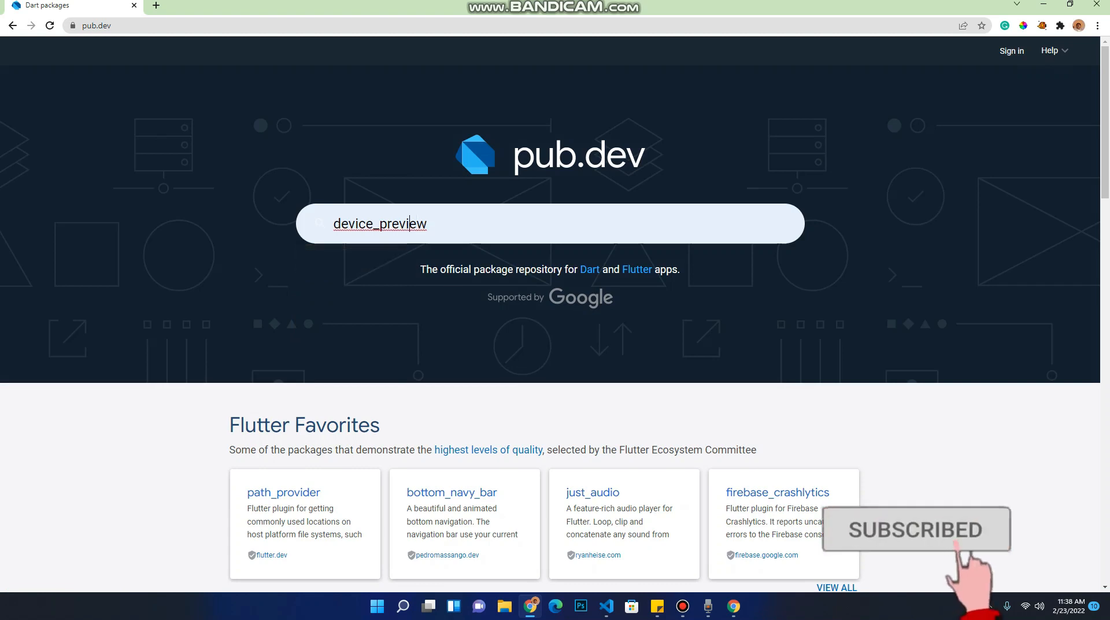
key(Enter)
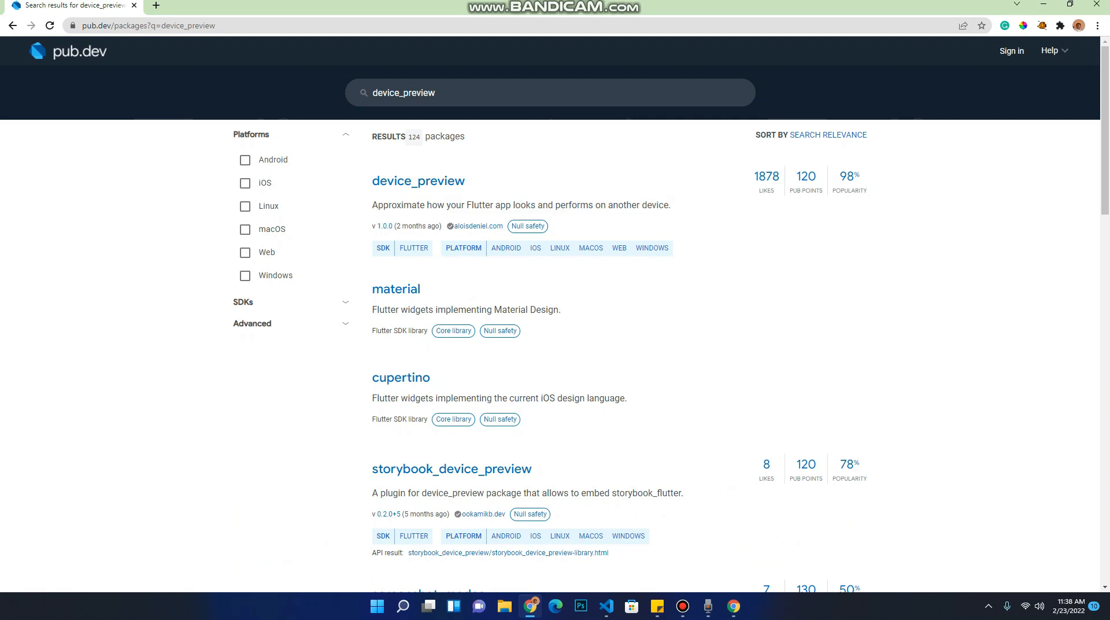
mouse_move(417, 180)
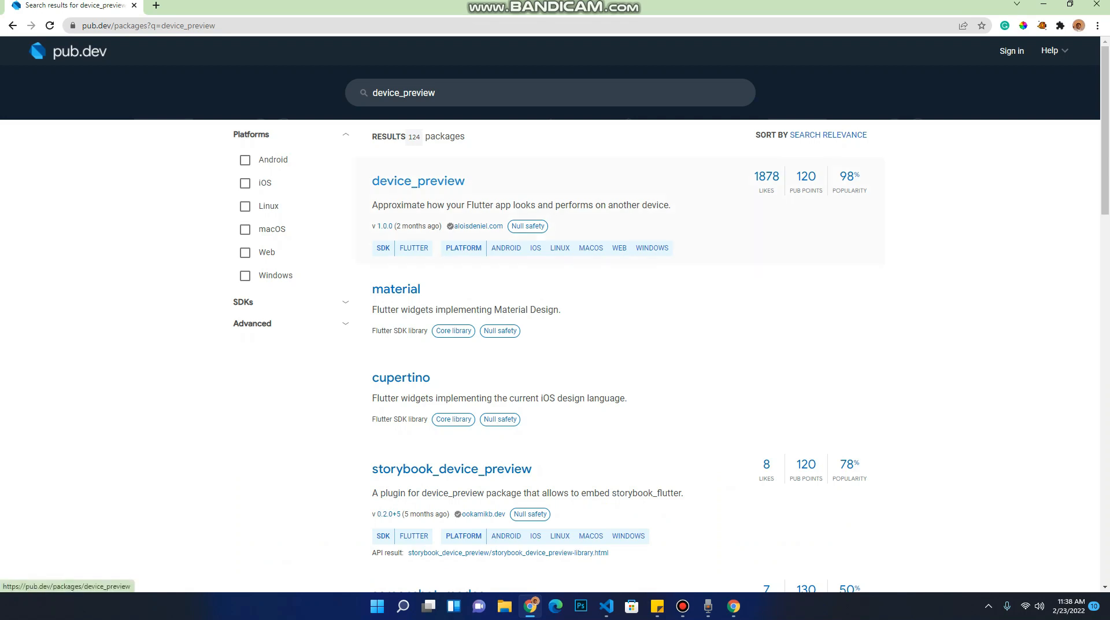
Open the device_preview 1.0.0 package page and scroll through its Readme.
click(418, 181)
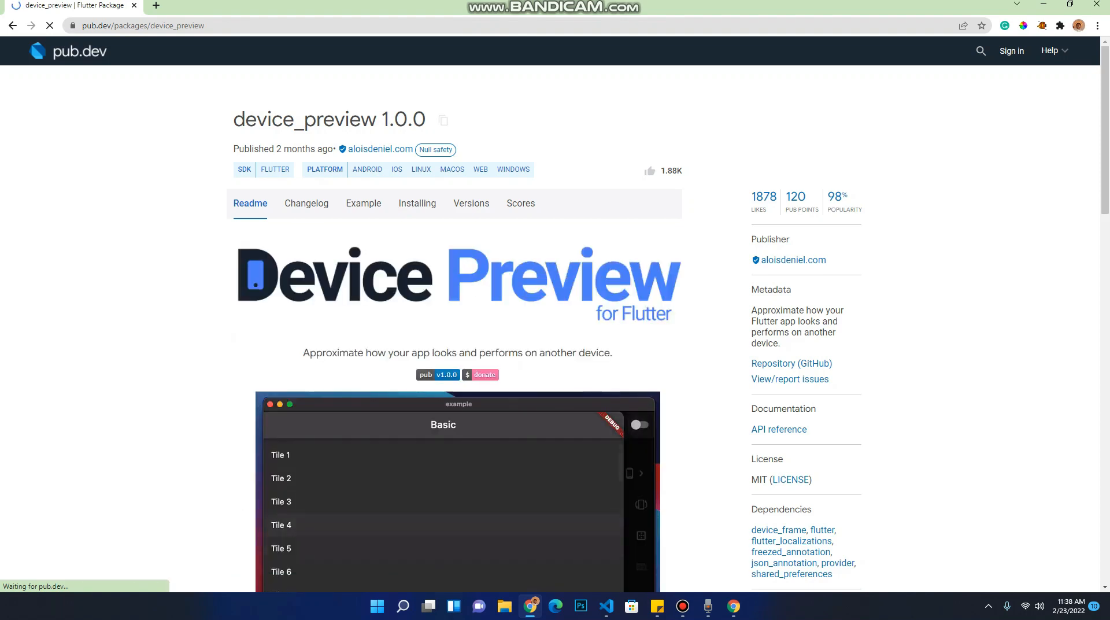
scroll(down, 3)
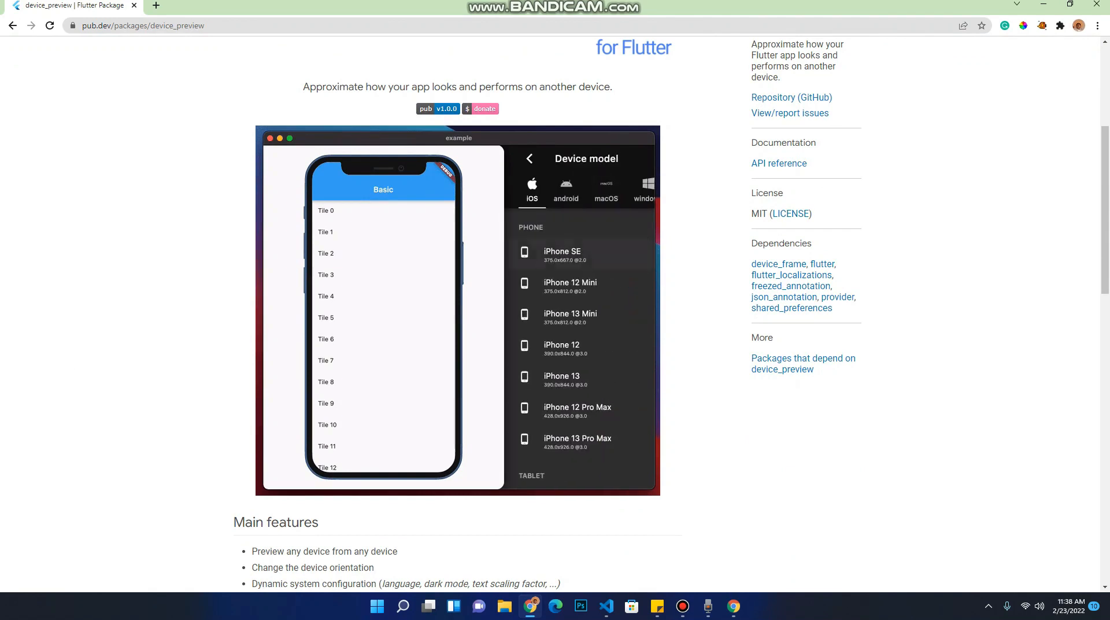
scroll(down, 3)
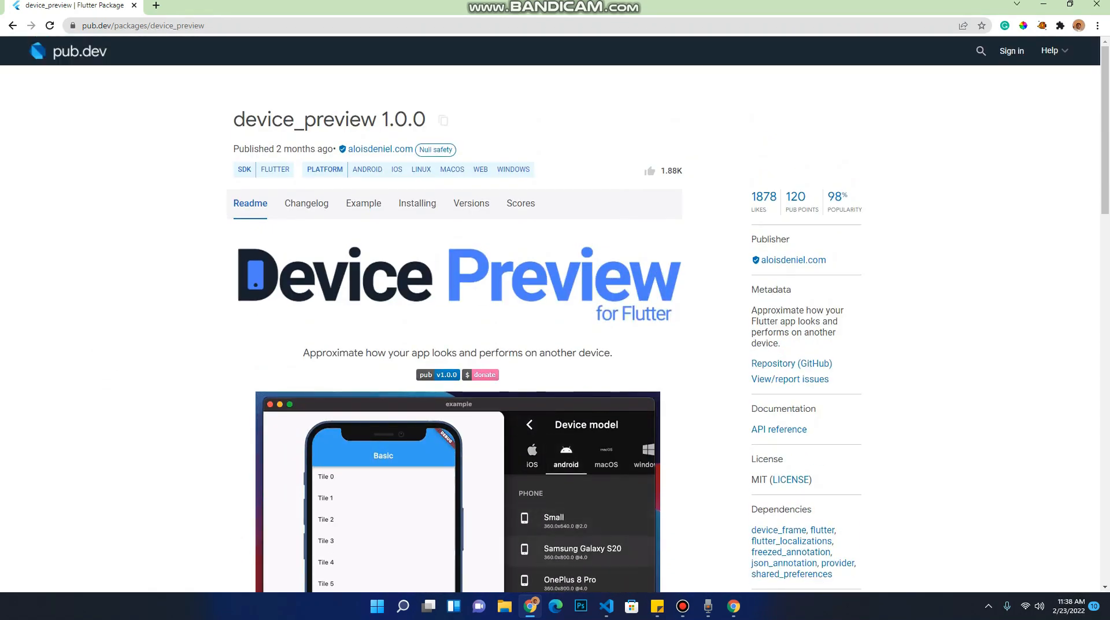
click(417, 203)
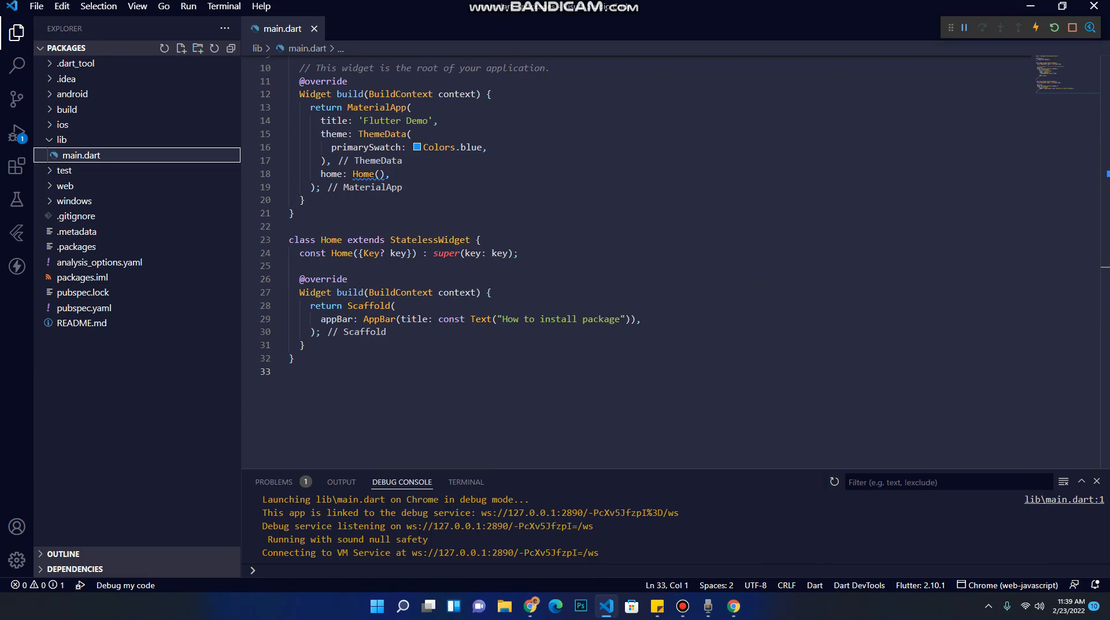
Add 'device_preview: ^1.0.0' under dependencies in pubspec.yaml.
click(83, 308)
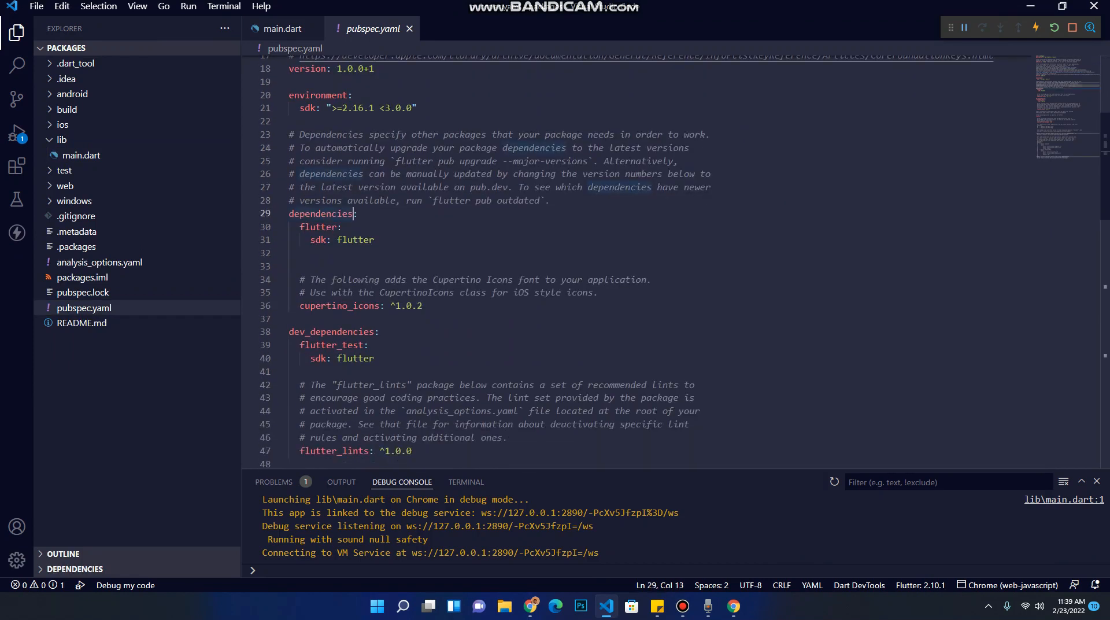
key(enter)
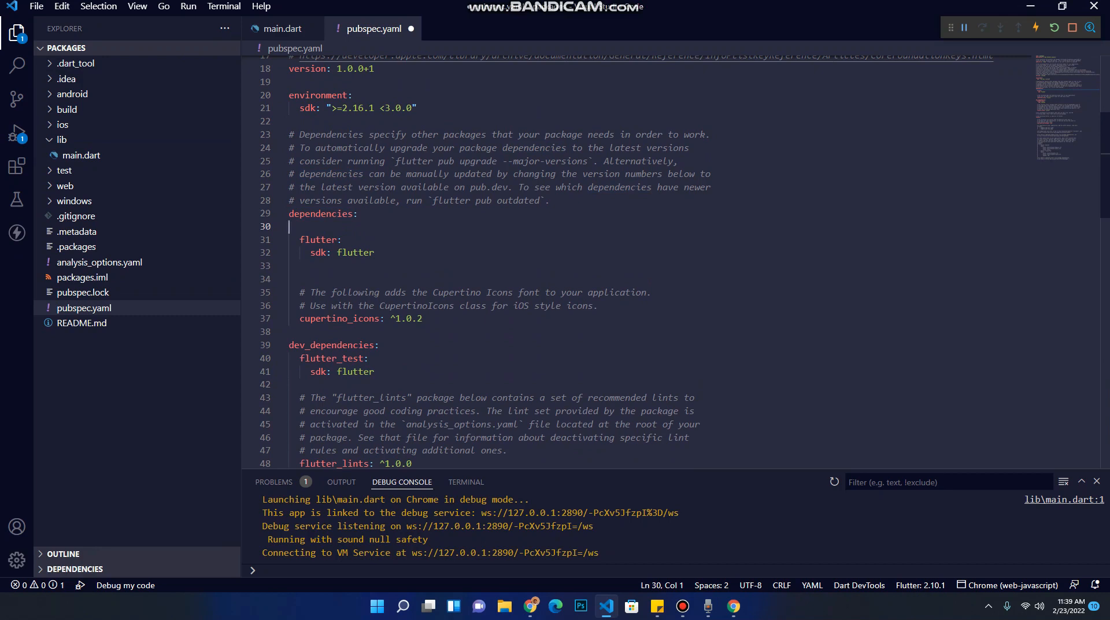
text(device_preview: ^1.0.0)
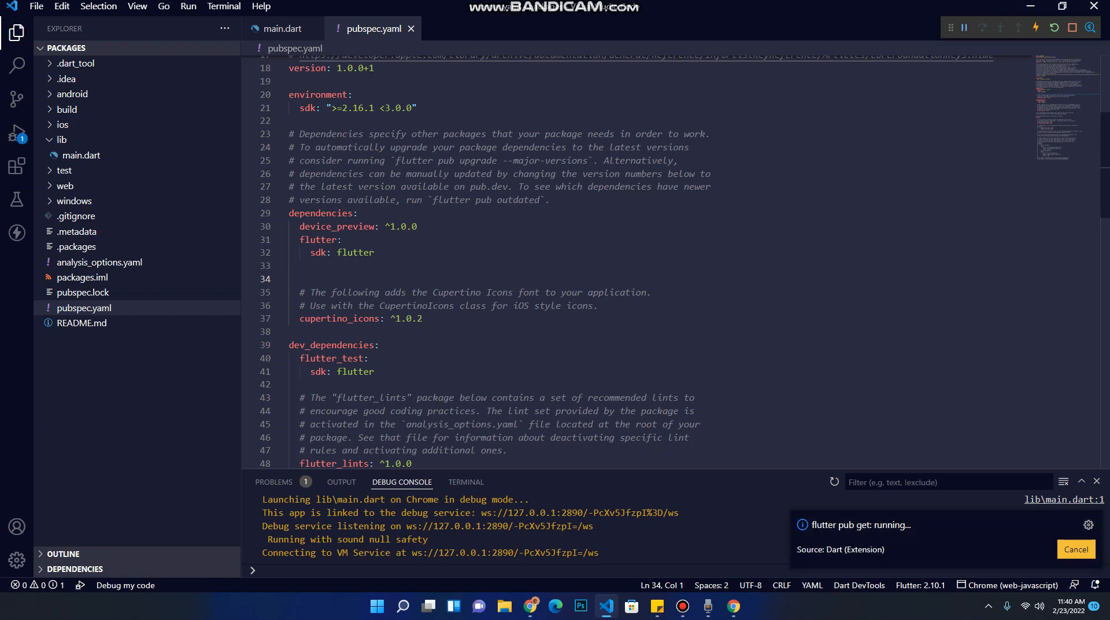
mouse_move(466, 482)
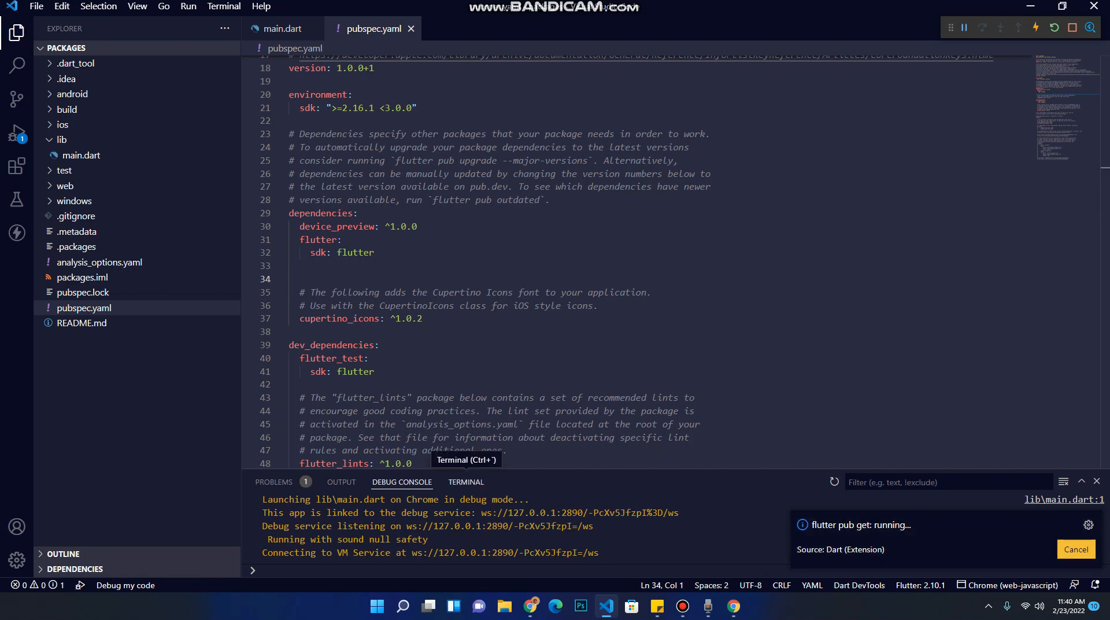
click(341, 481)
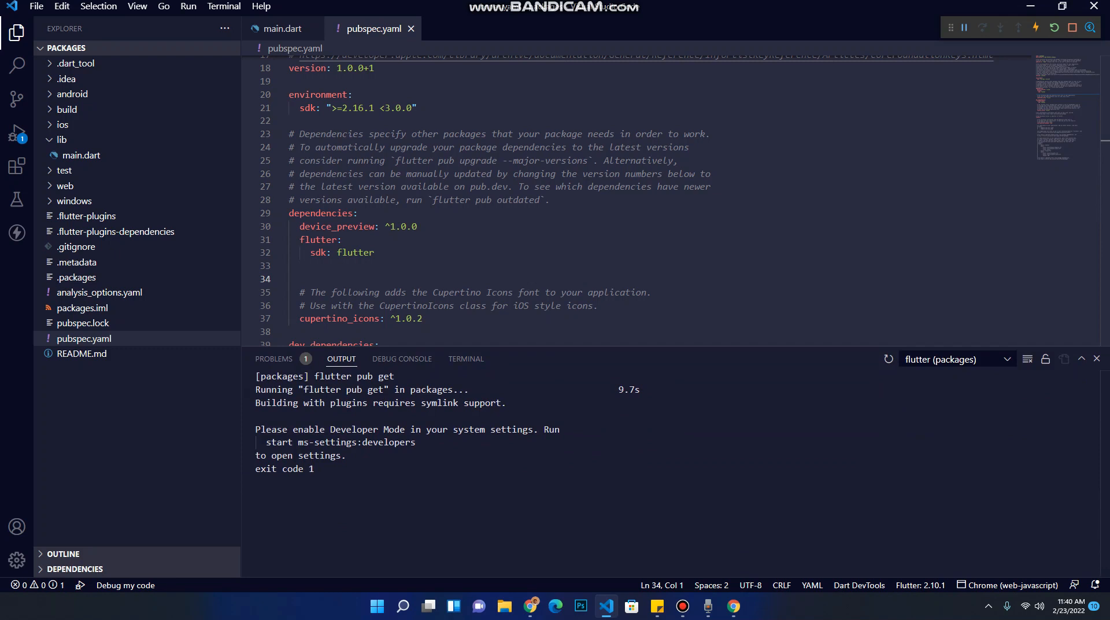
Run 'flutter pub get' in the VS Code terminal to fetch the project's packages.
scroll(down, 3)
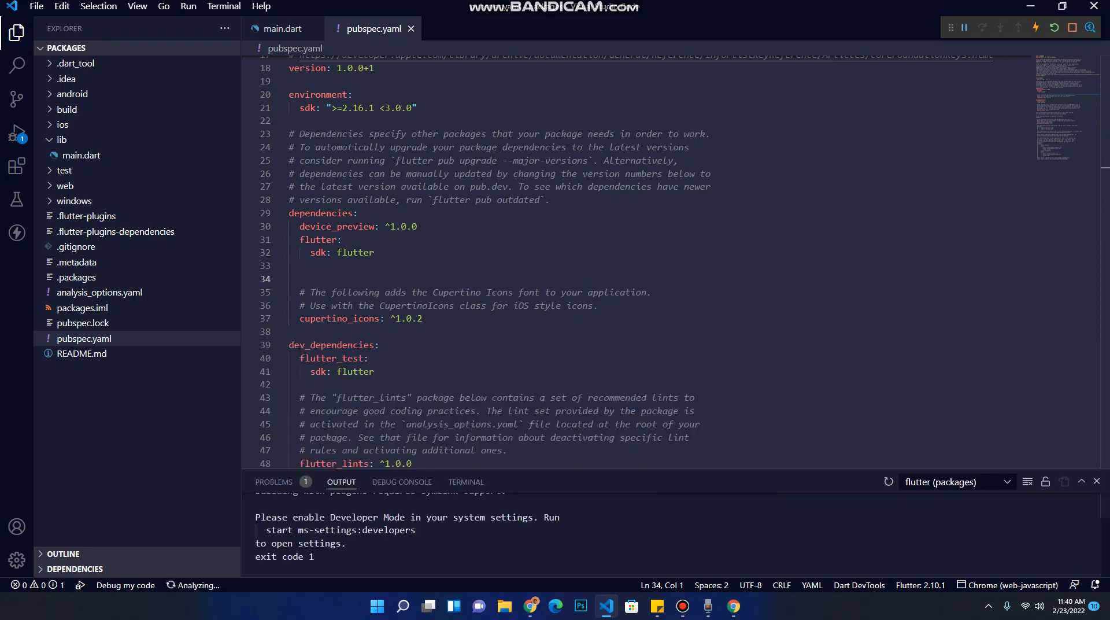
click(465, 358)
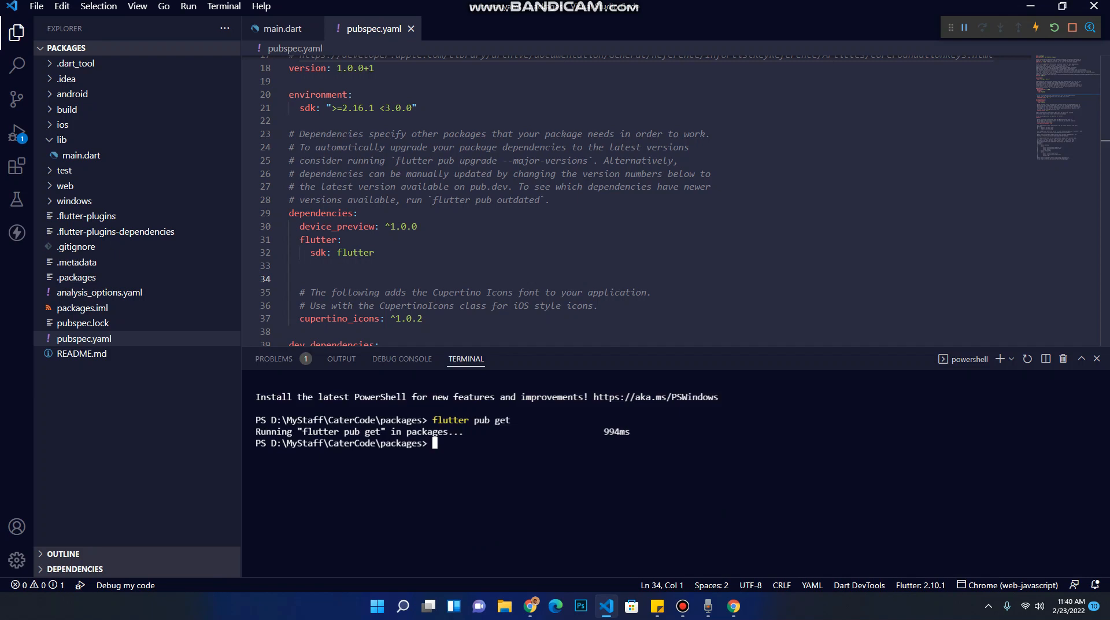
text(flutter p)
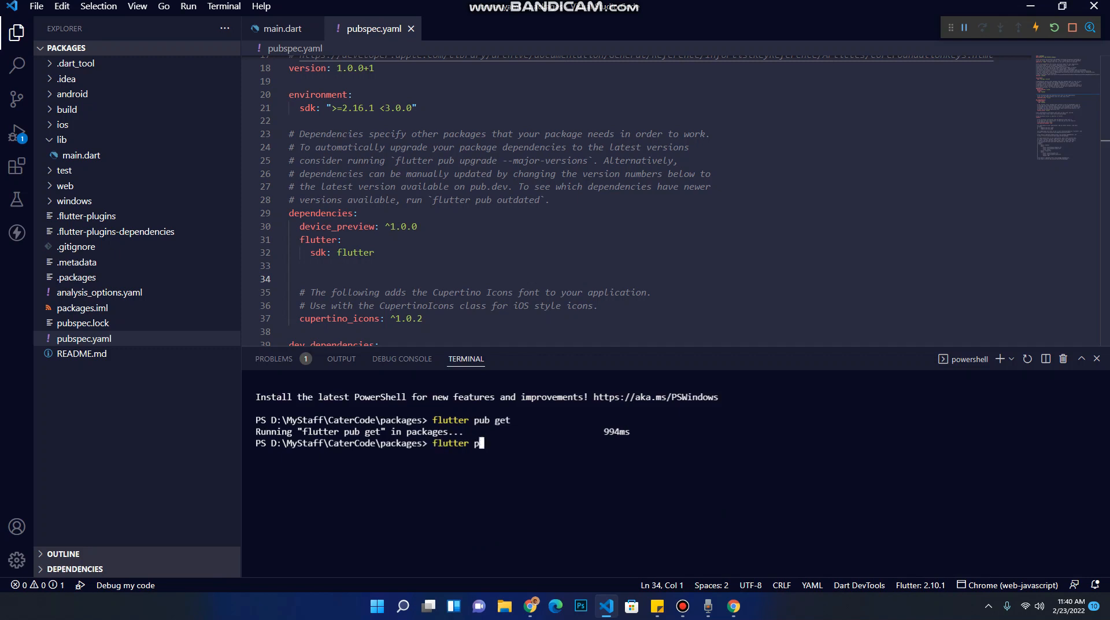
text(ub de)
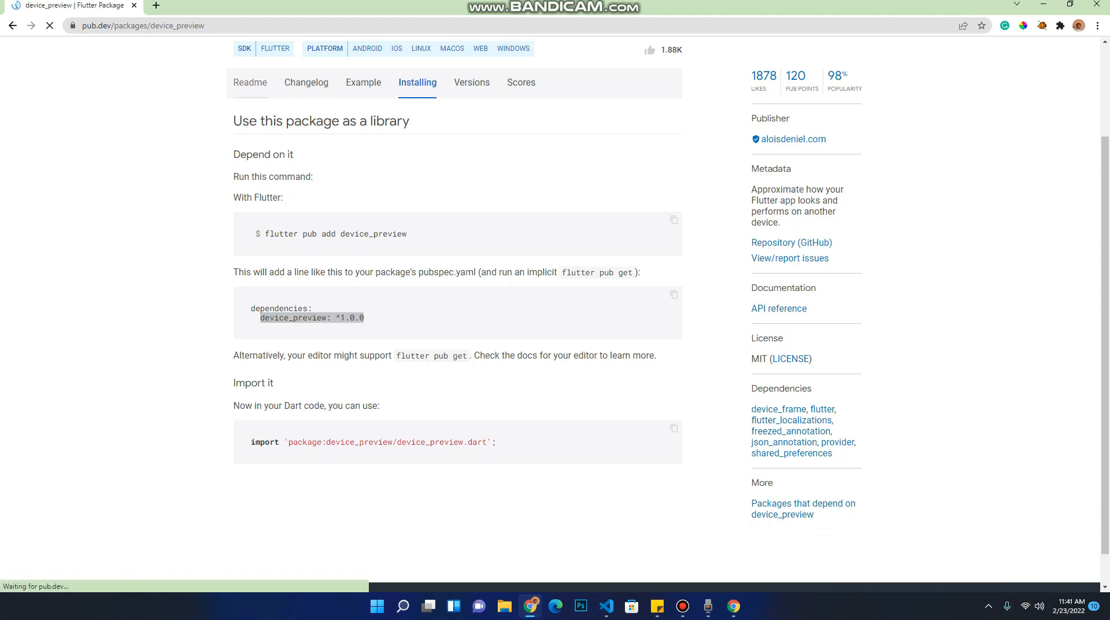
Open device_preview's Example tab on pub.dev and select the DevicePreview-wrapped main() code.
click(249, 82)
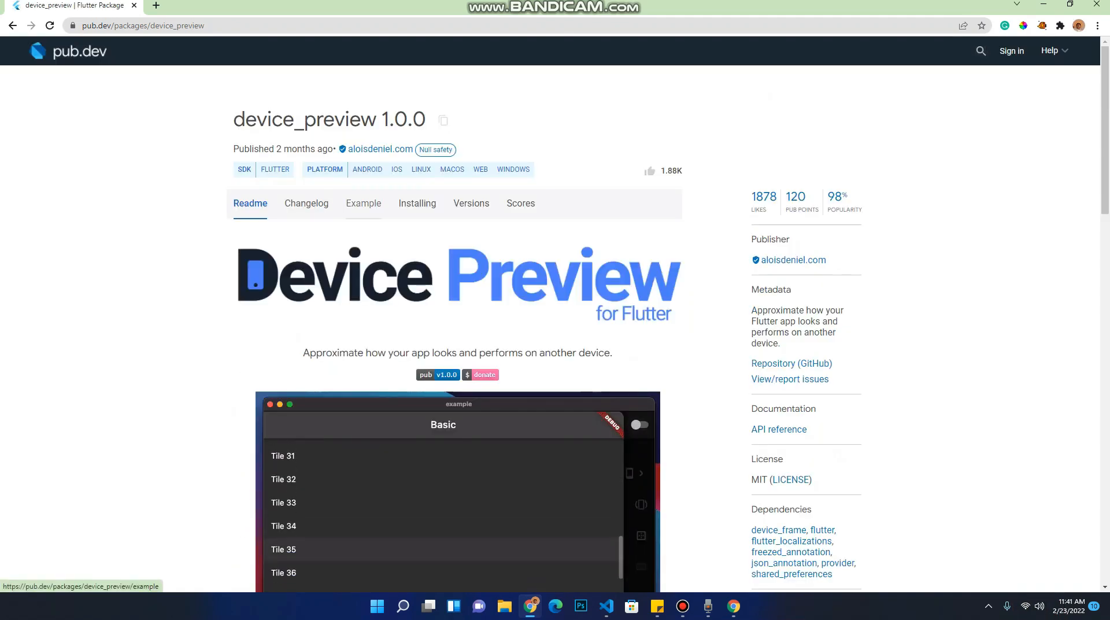
scroll(down, 3)
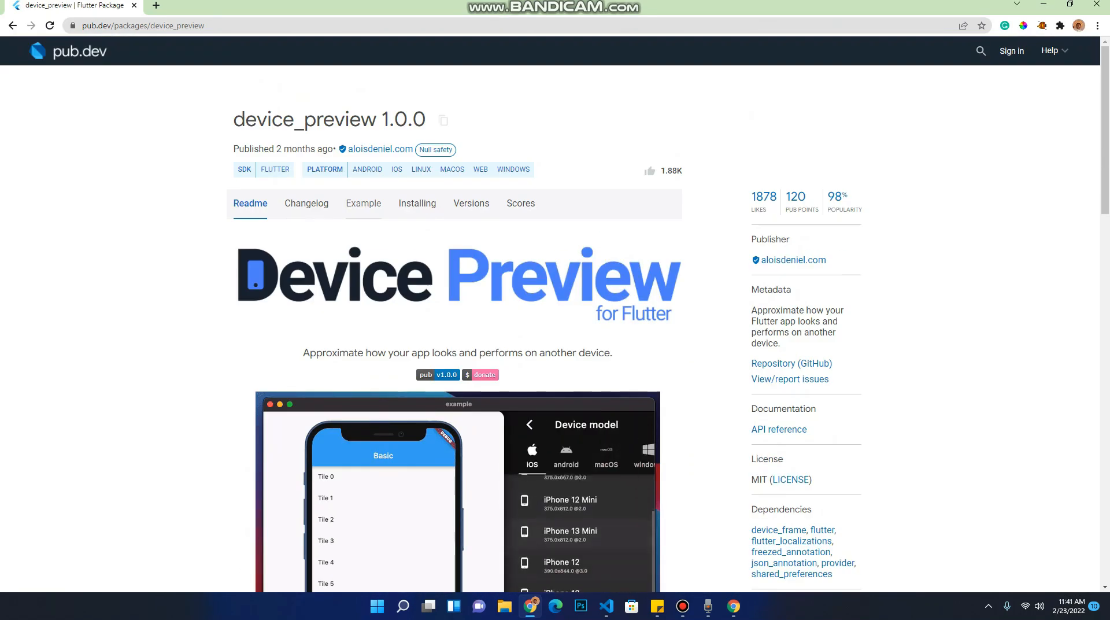
click(363, 203)
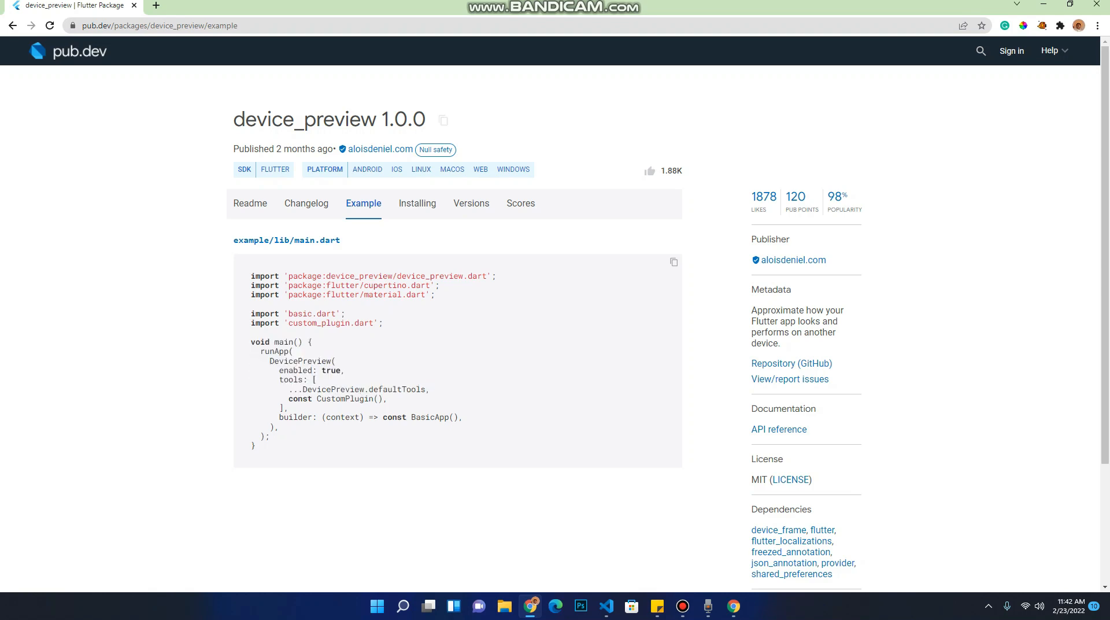
drag(251, 336, 388, 399)
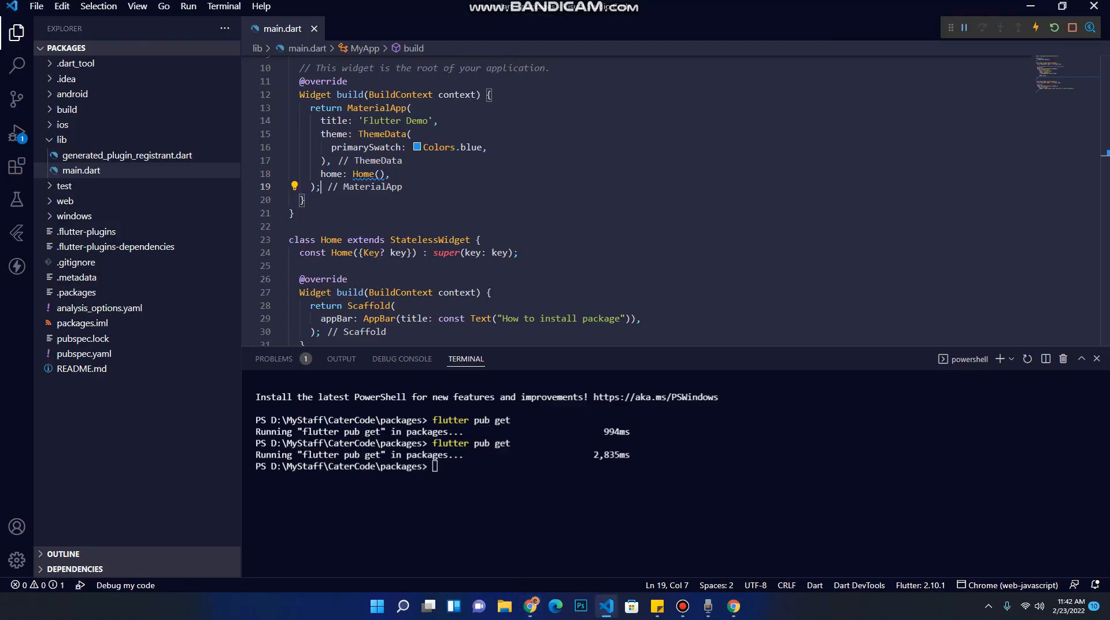
Replace main() in main.dart with the pasted DevicePreview example code.
click(293, 186)
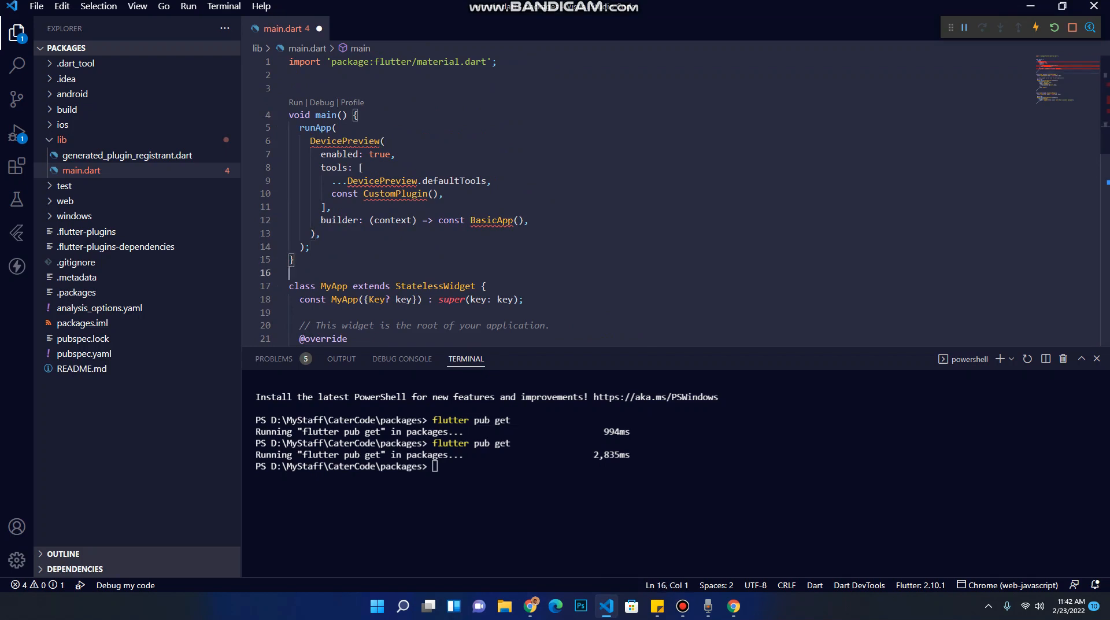
scroll(down, 3)
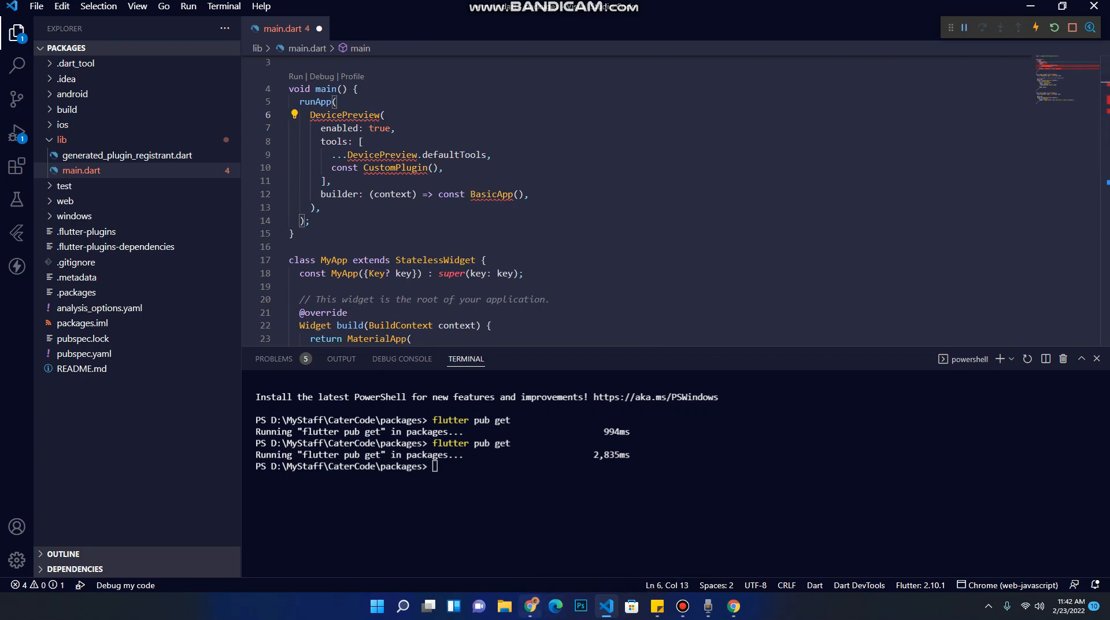
Import device_preview in main.dart and rename BasicApp to MyApp in DevicePreview's builder.
click(529, 605)
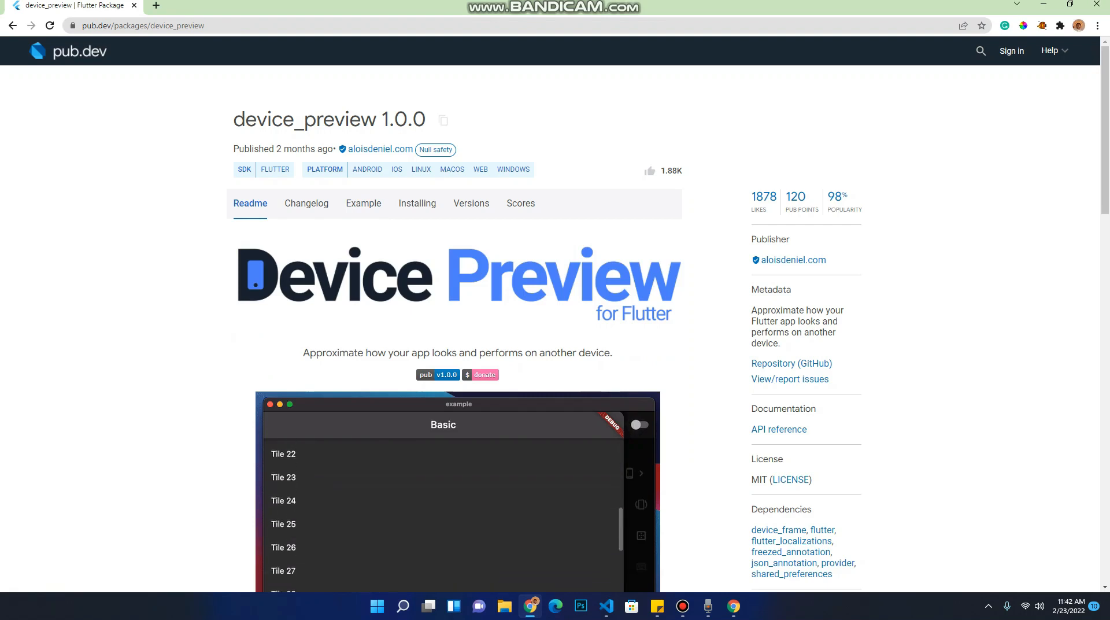
click(416, 203)
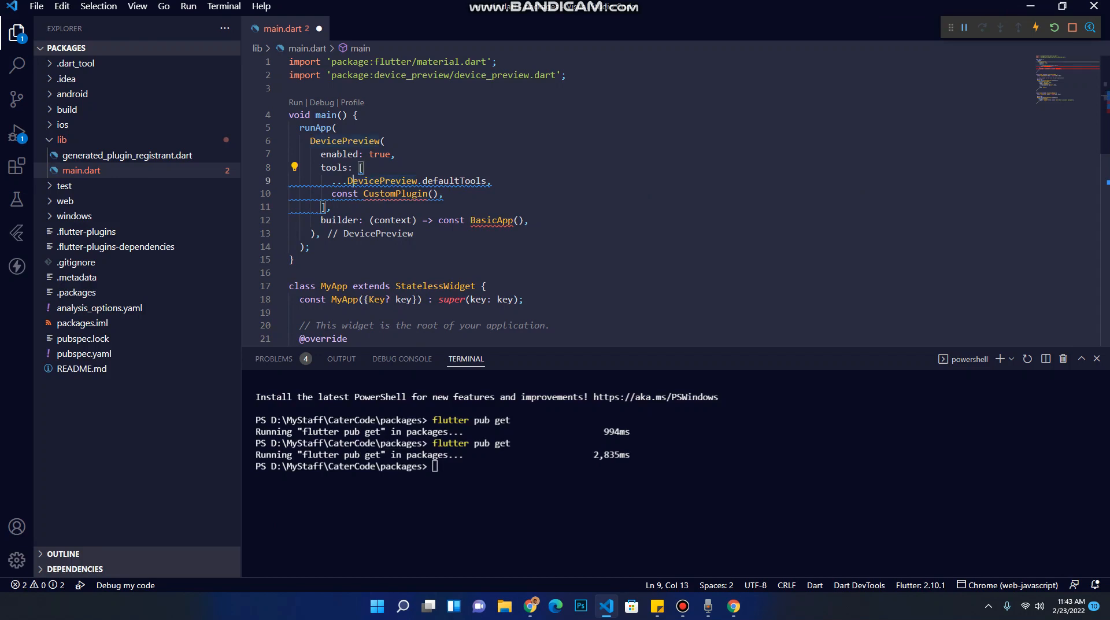
double_click(491, 220)
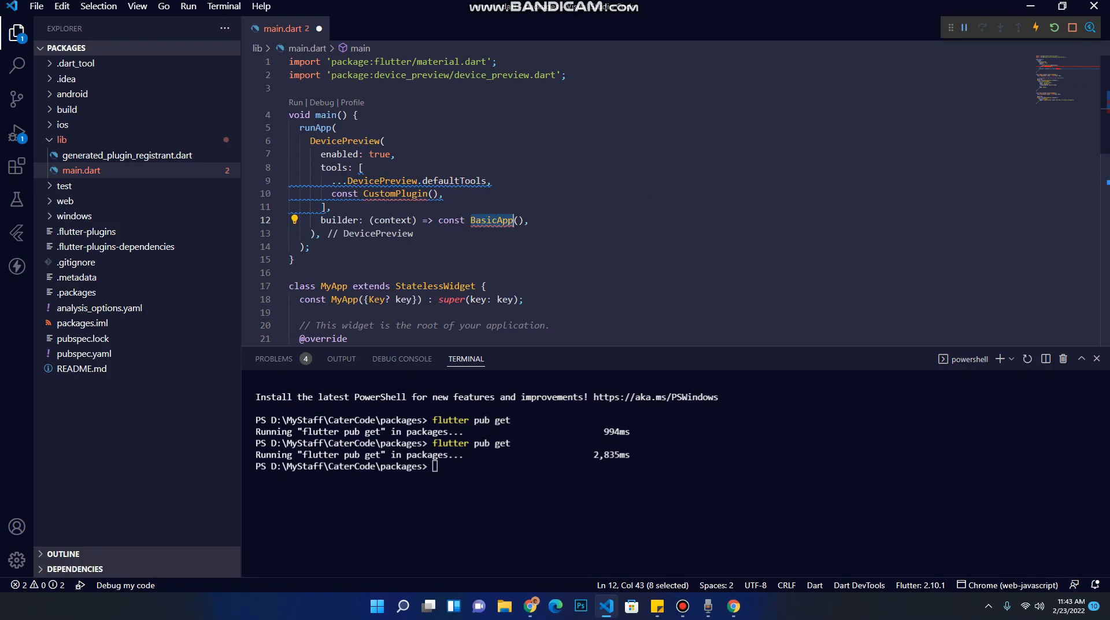
text(m)
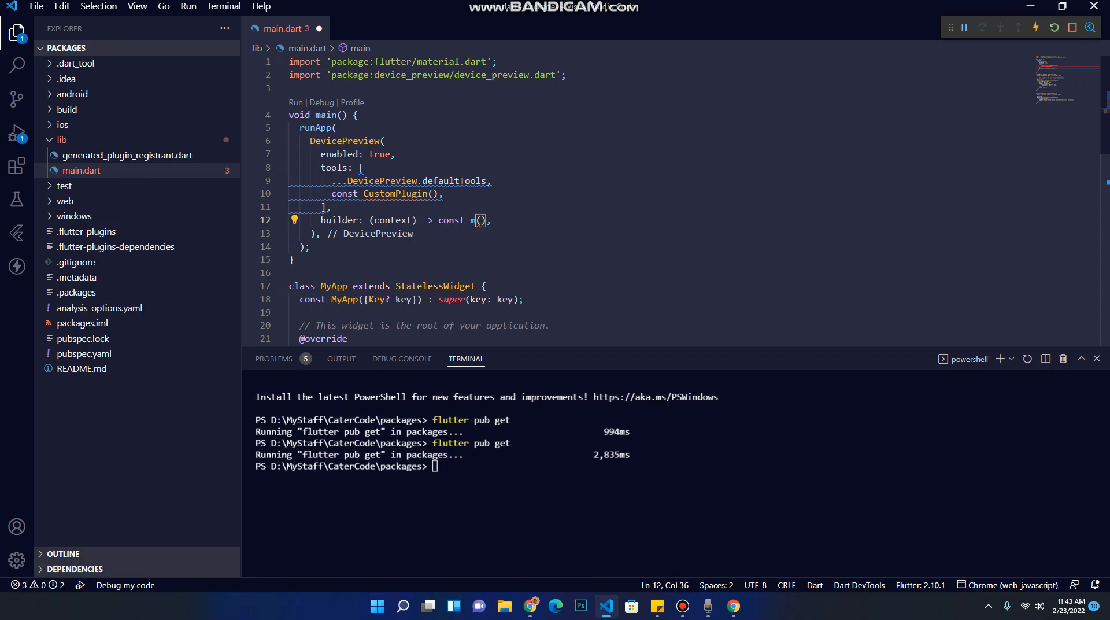
text(yApp)
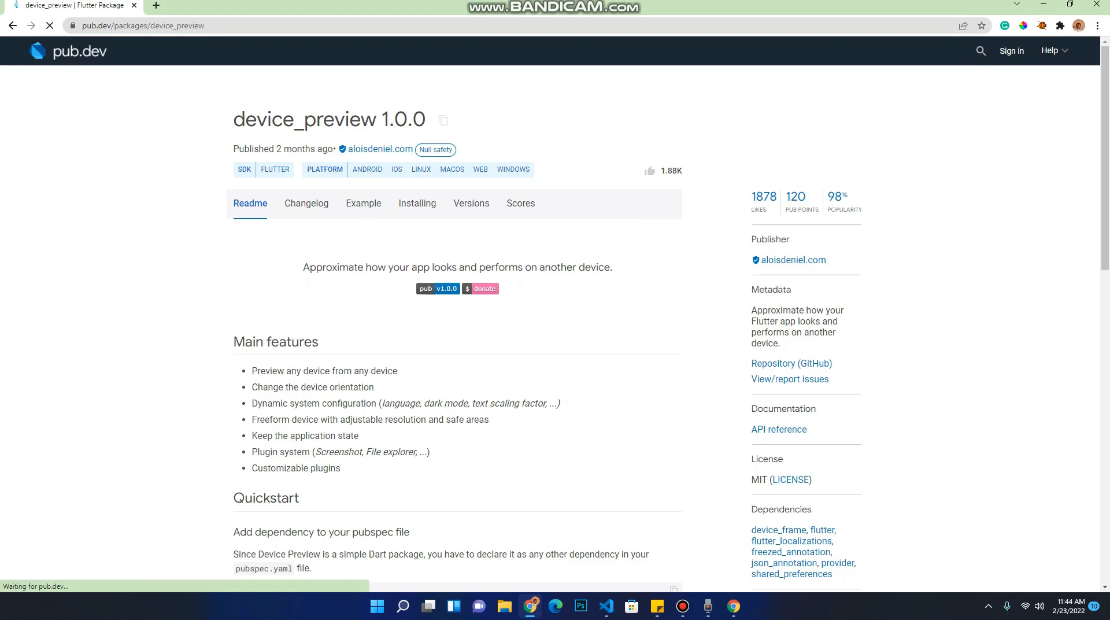
Check the 'Add DevicePreview' readme section, then save main.dart and run the app in Chrome.
scroll(down, 3)
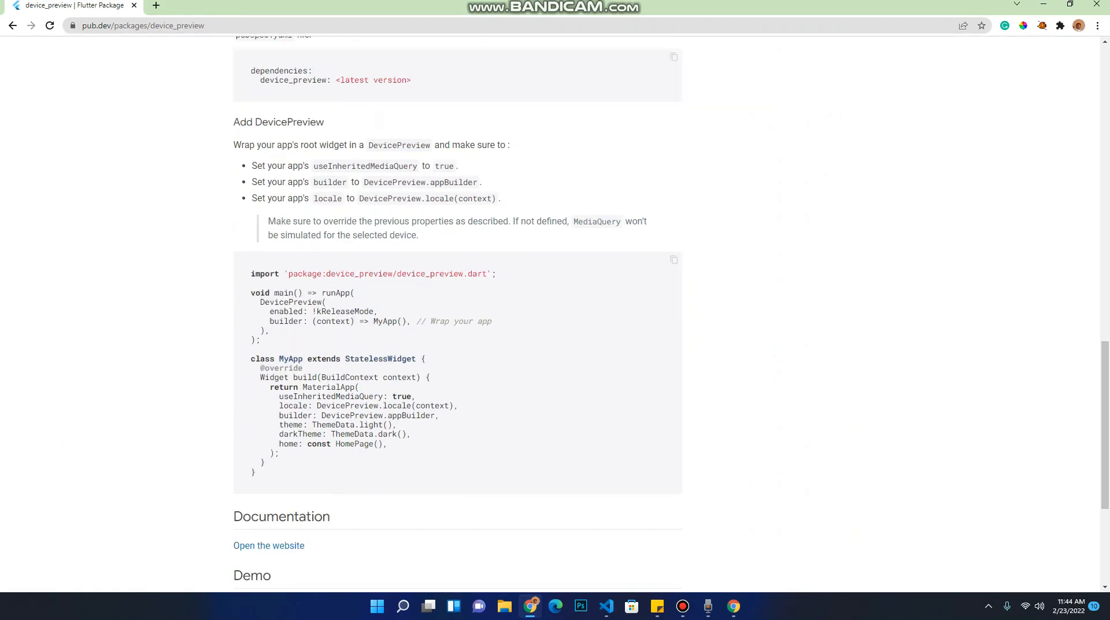
scroll(down, 3)
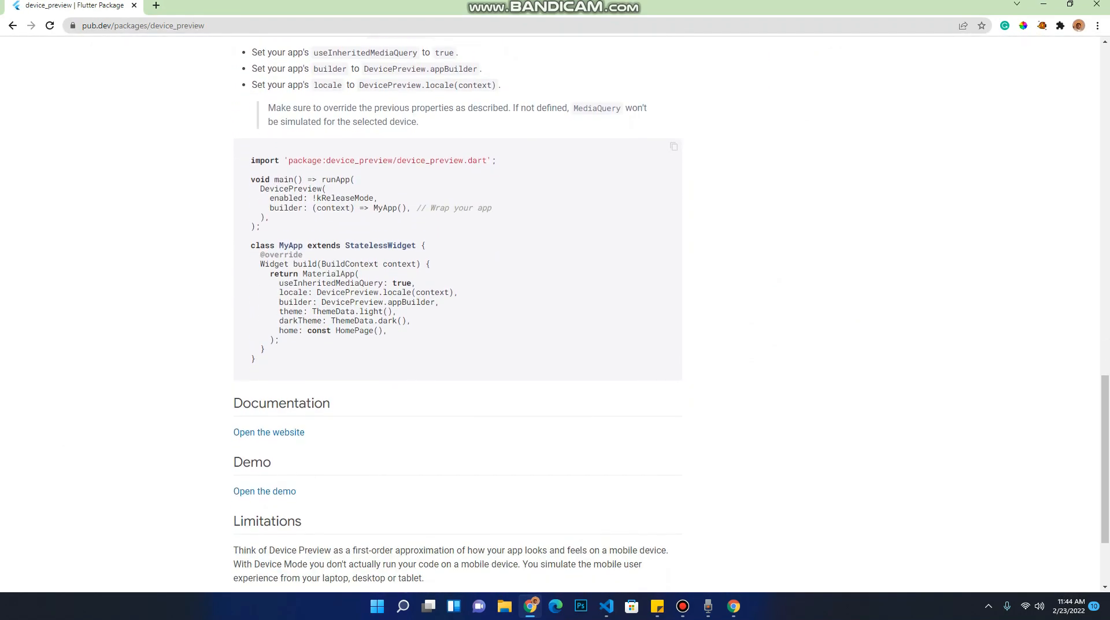
drag(280, 283, 393, 292)
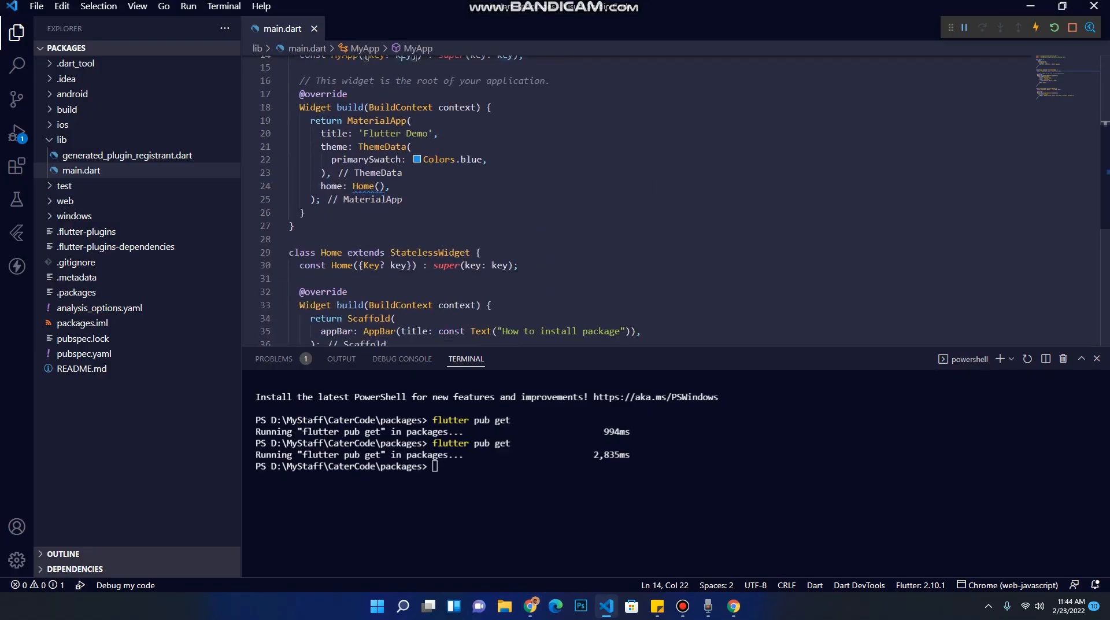
key(Enter)
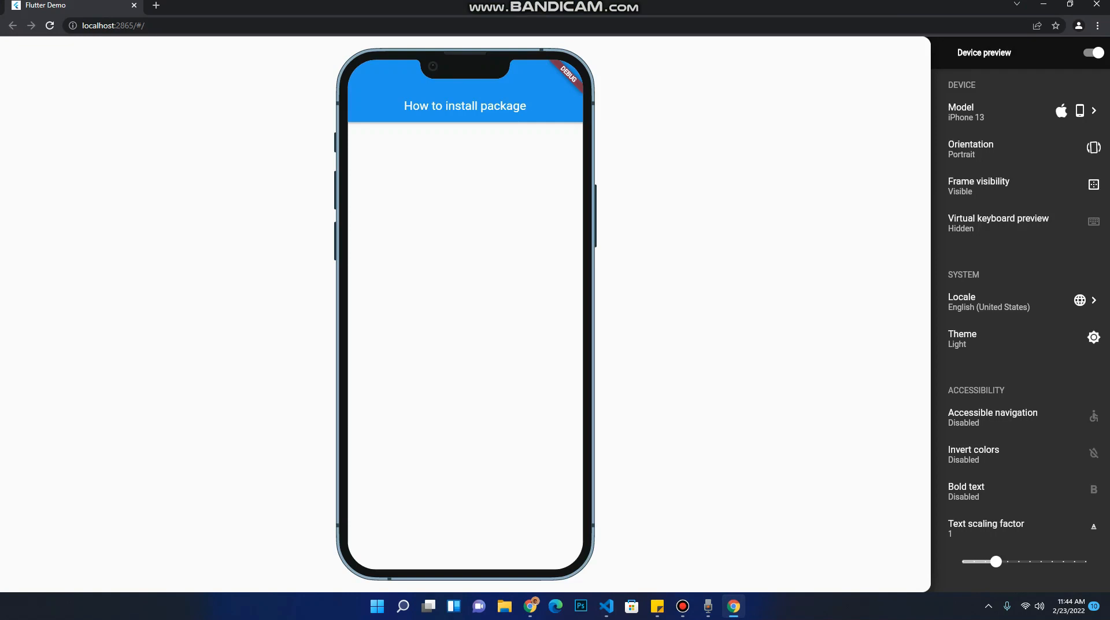
Preview the Flutter Demo on iPad Air 4, then on a Windows desktop model.
click(604, 606)
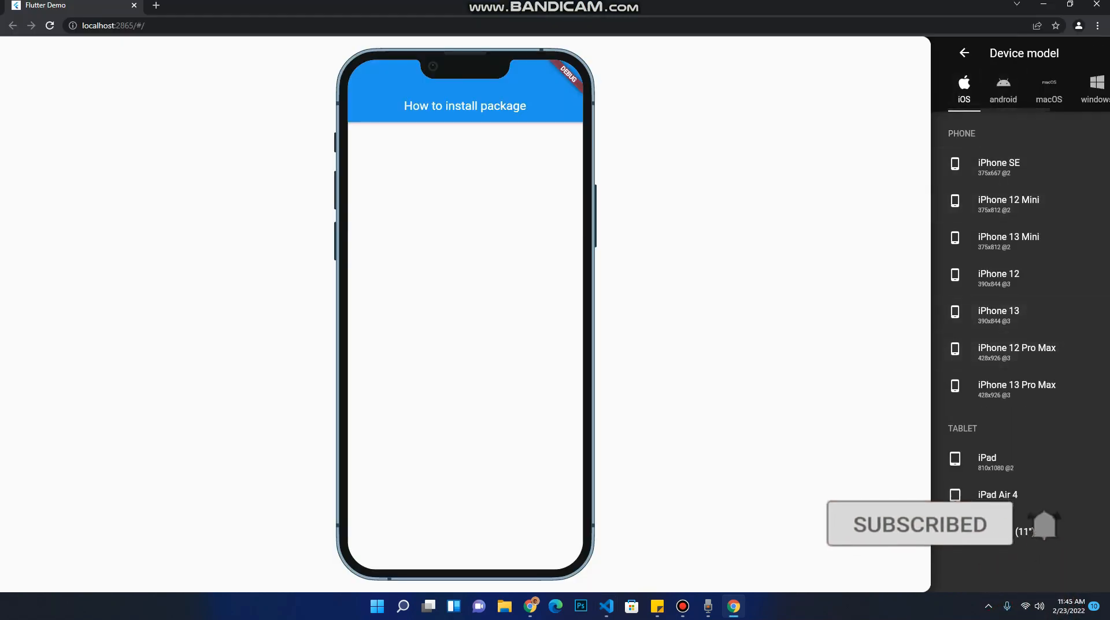
click(998, 494)
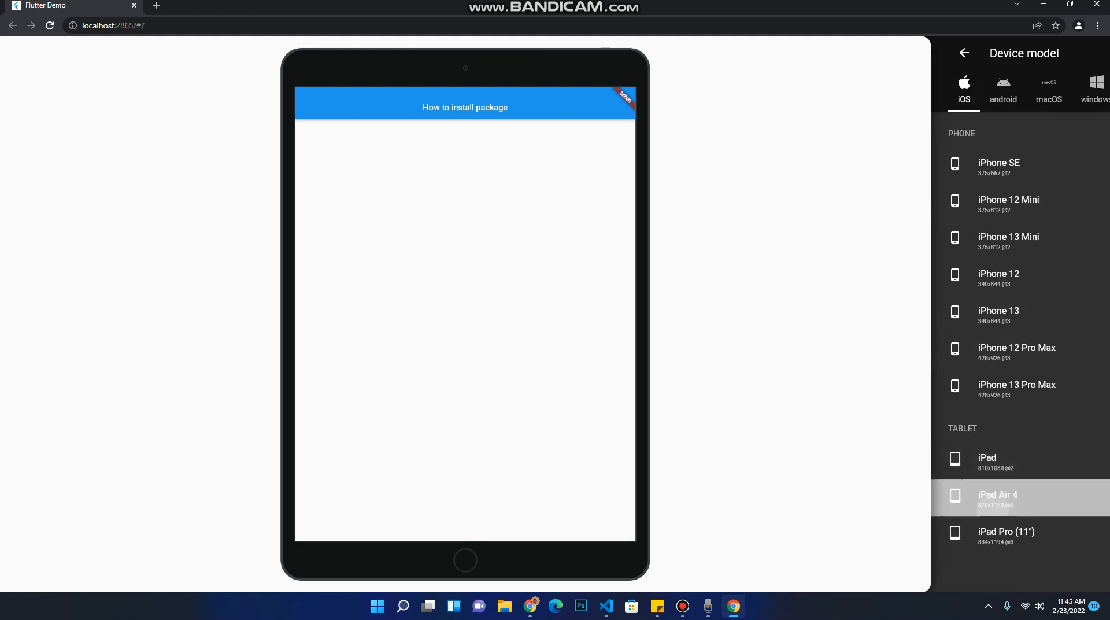
click(997, 498)
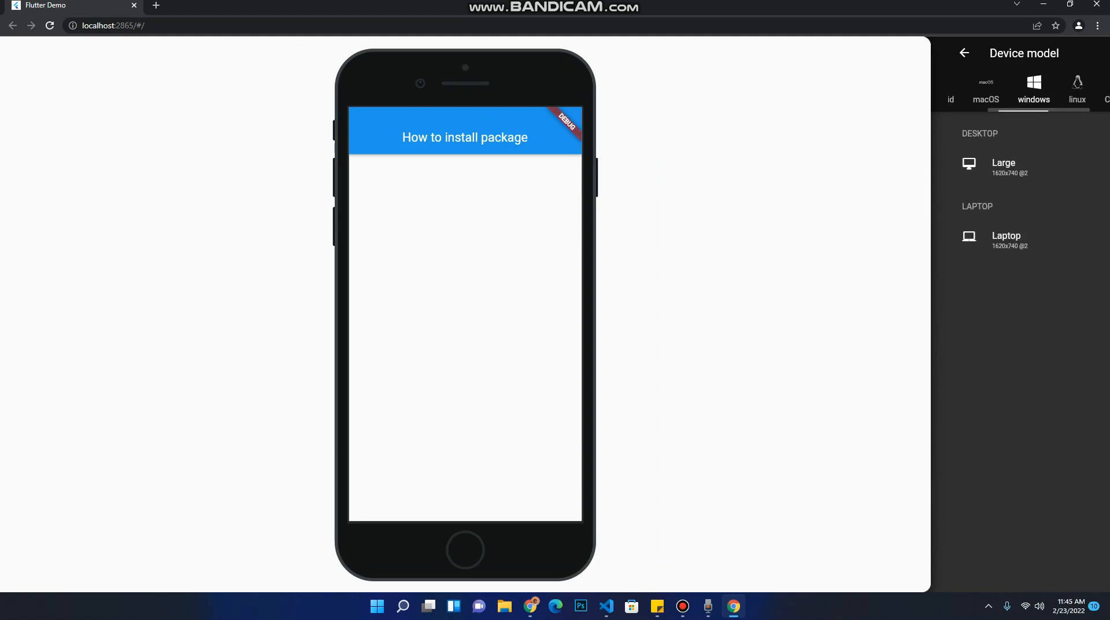
click(1003, 166)
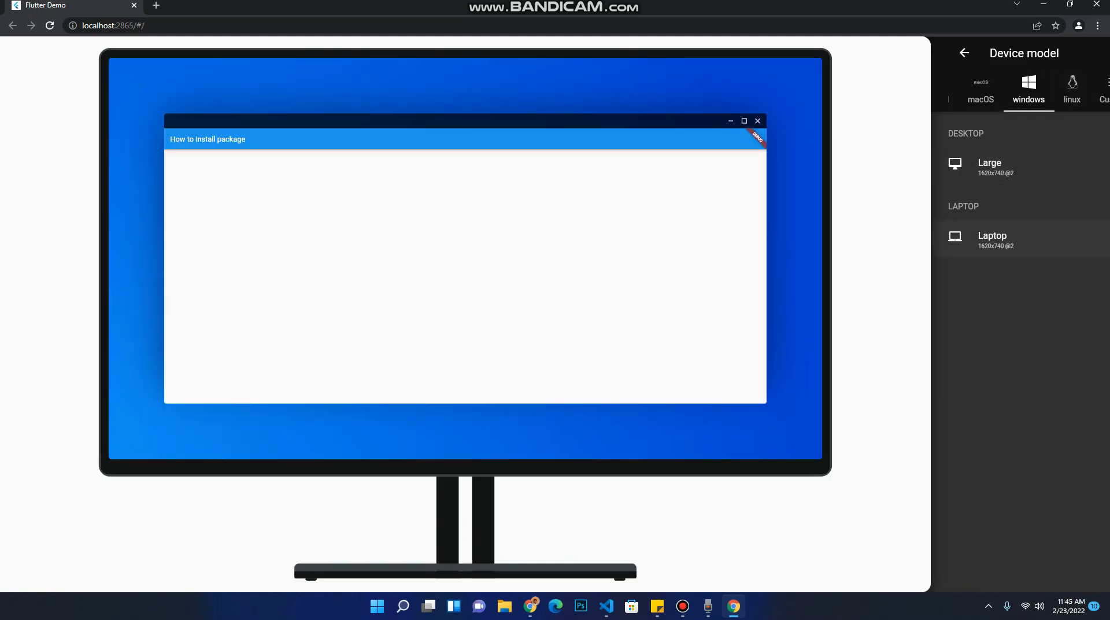